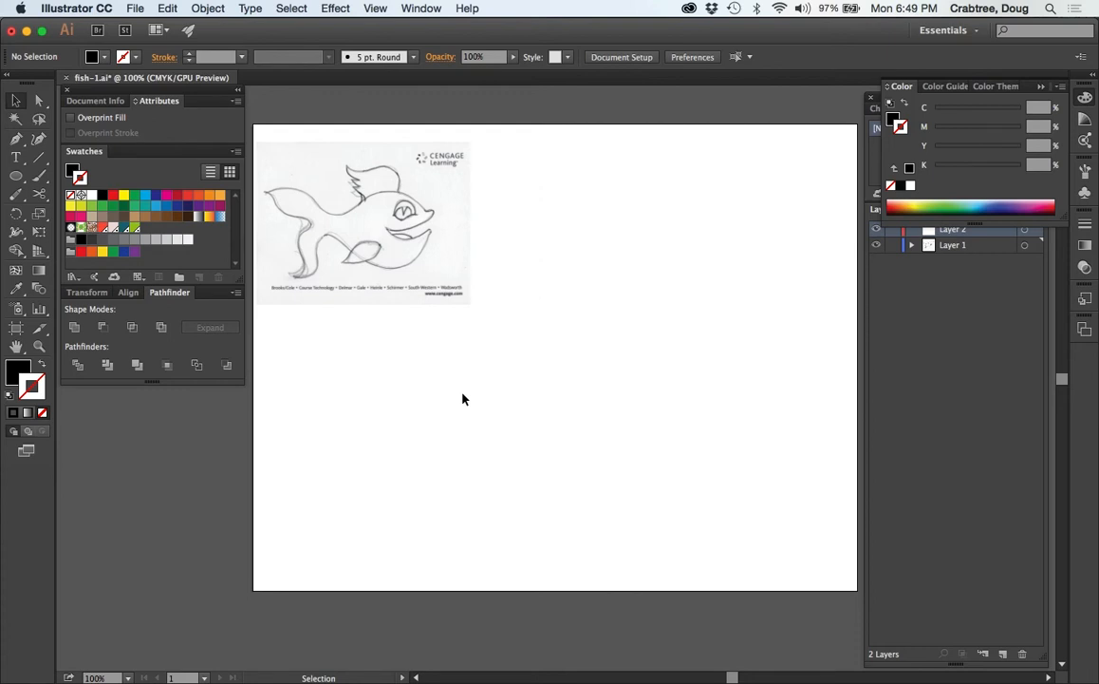
Step: Select the placed pencil fish sketch so it can be scaled to fill the artboard
click(362, 224)
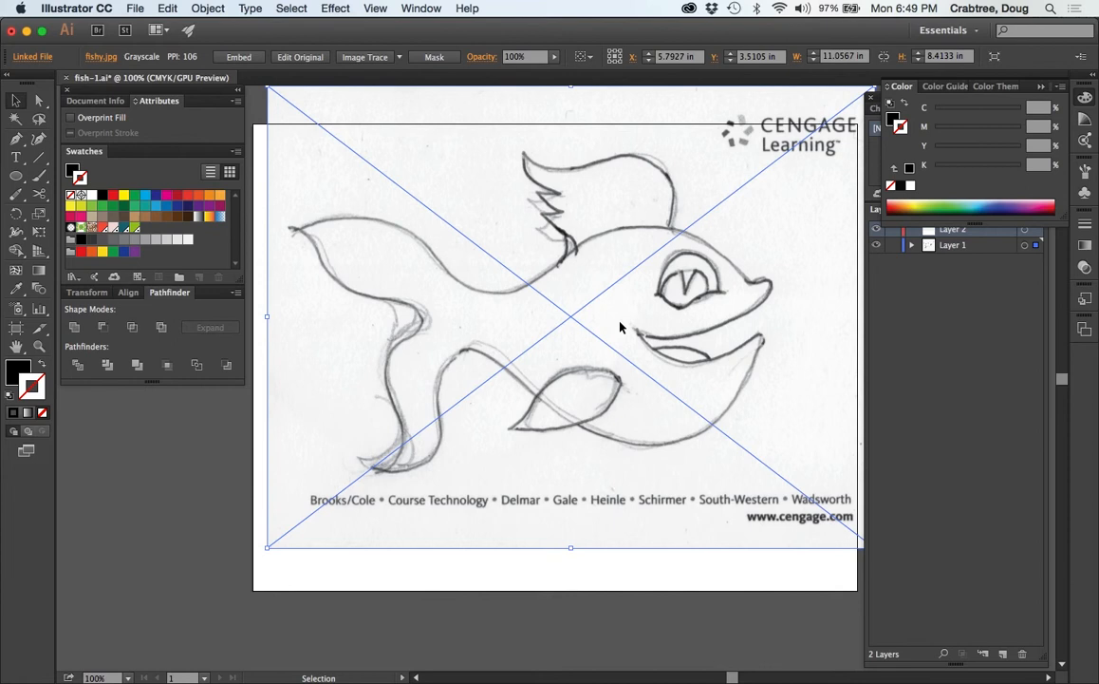
mouse_move(682, 302)
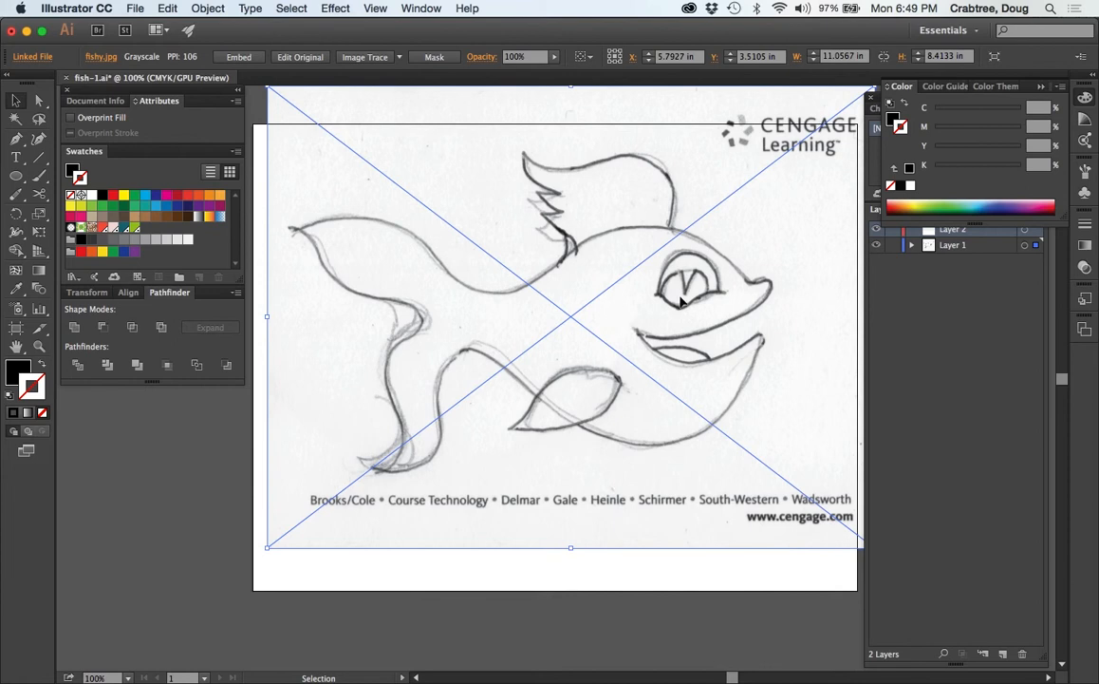
mouse_move(479, 497)
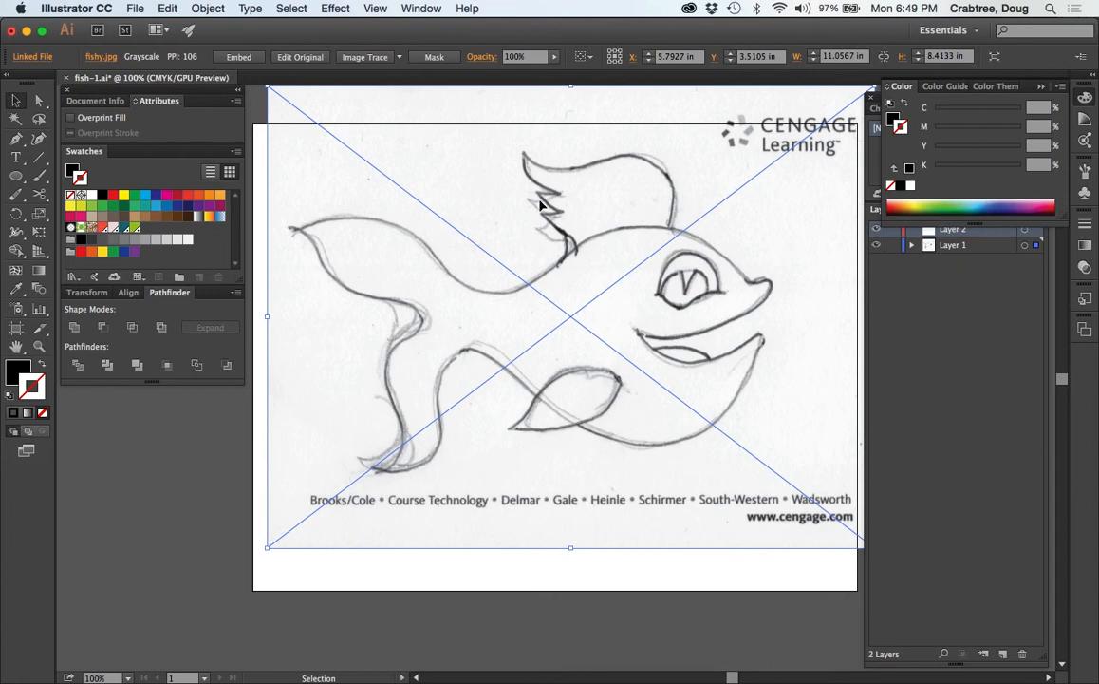
mouse_move(574, 221)
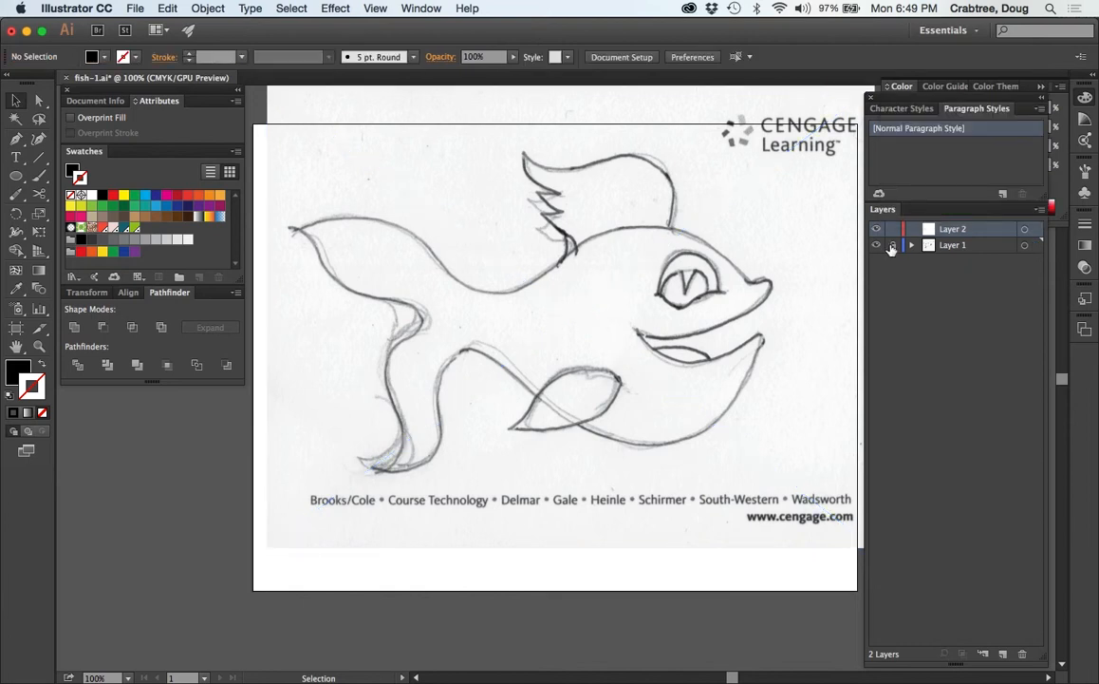
Step: Lock Layer 1 holding the fish sketch so tracing happens on the layer above
click(893, 245)
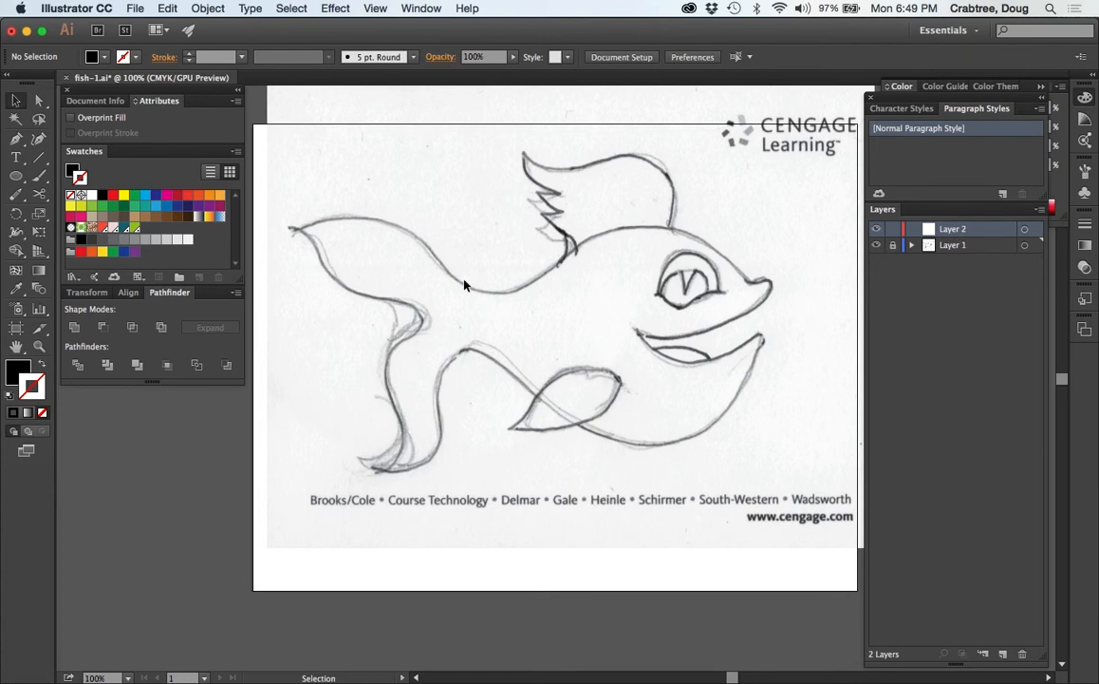
mouse_move(352, 126)
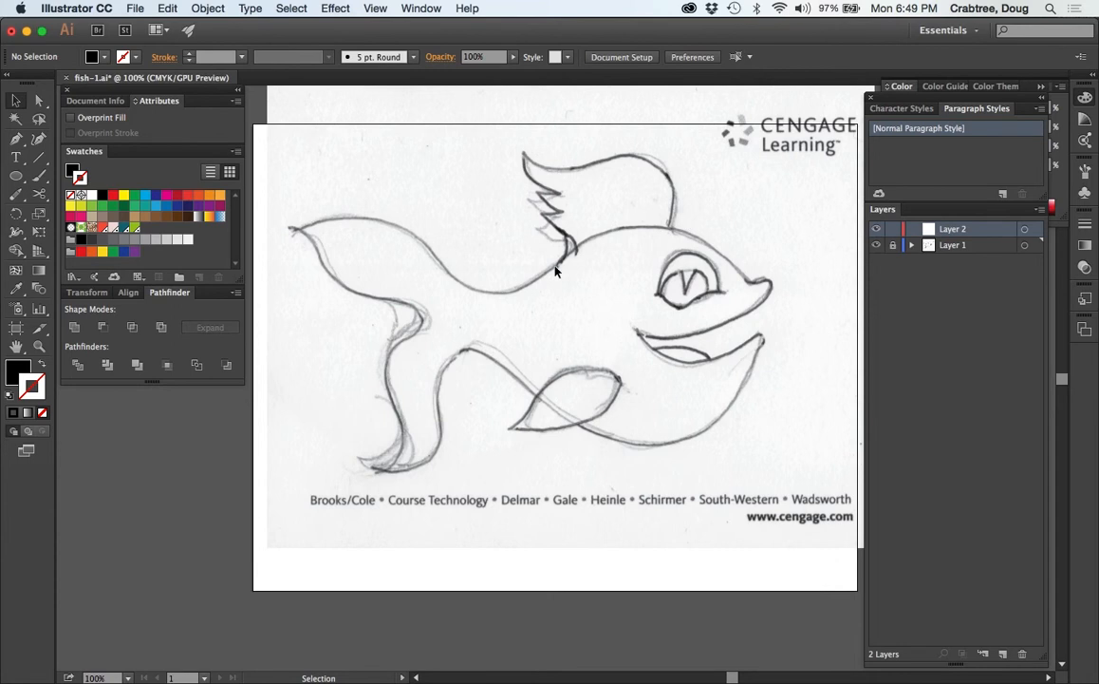
mouse_move(534, 269)
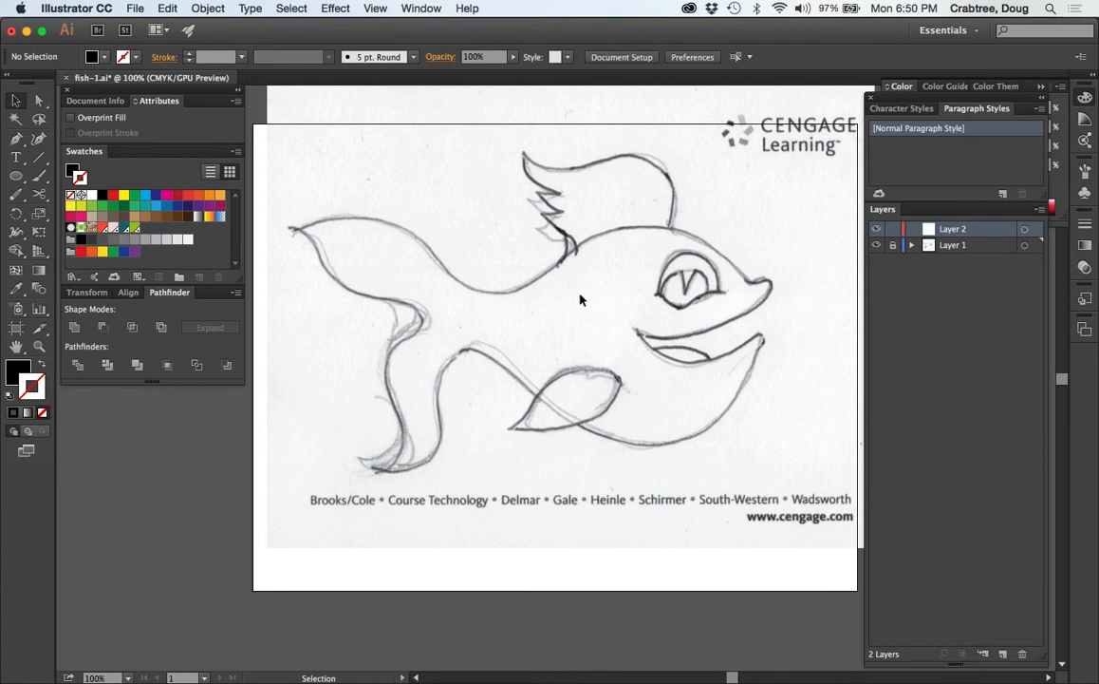
mouse_move(433, 475)
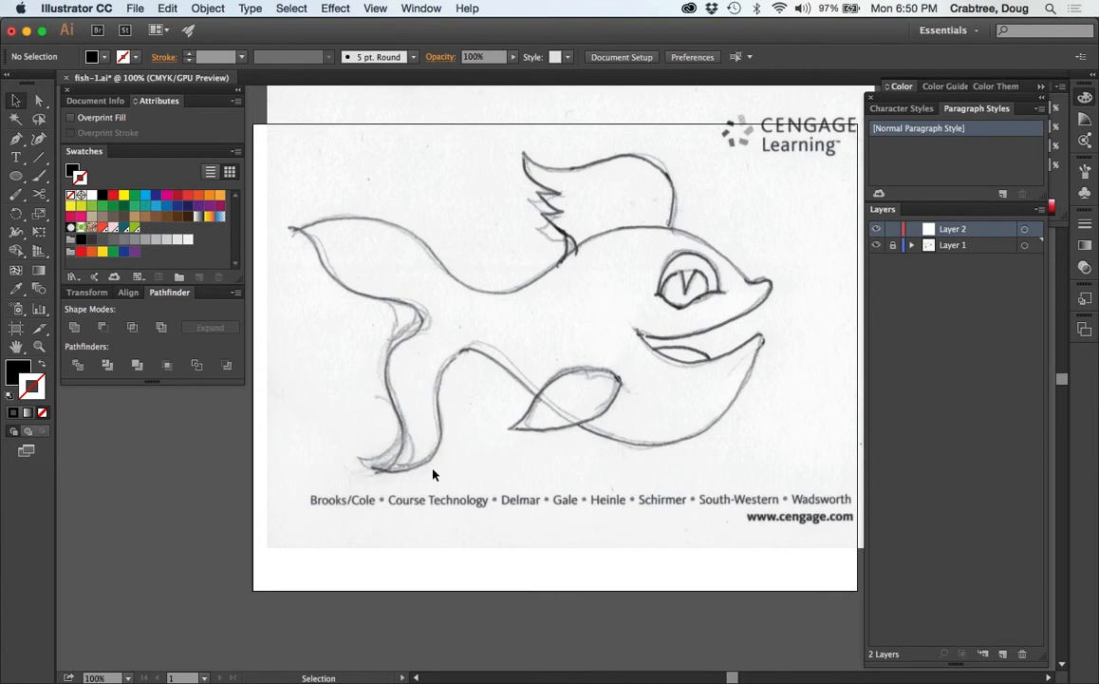
mouse_move(516, 331)
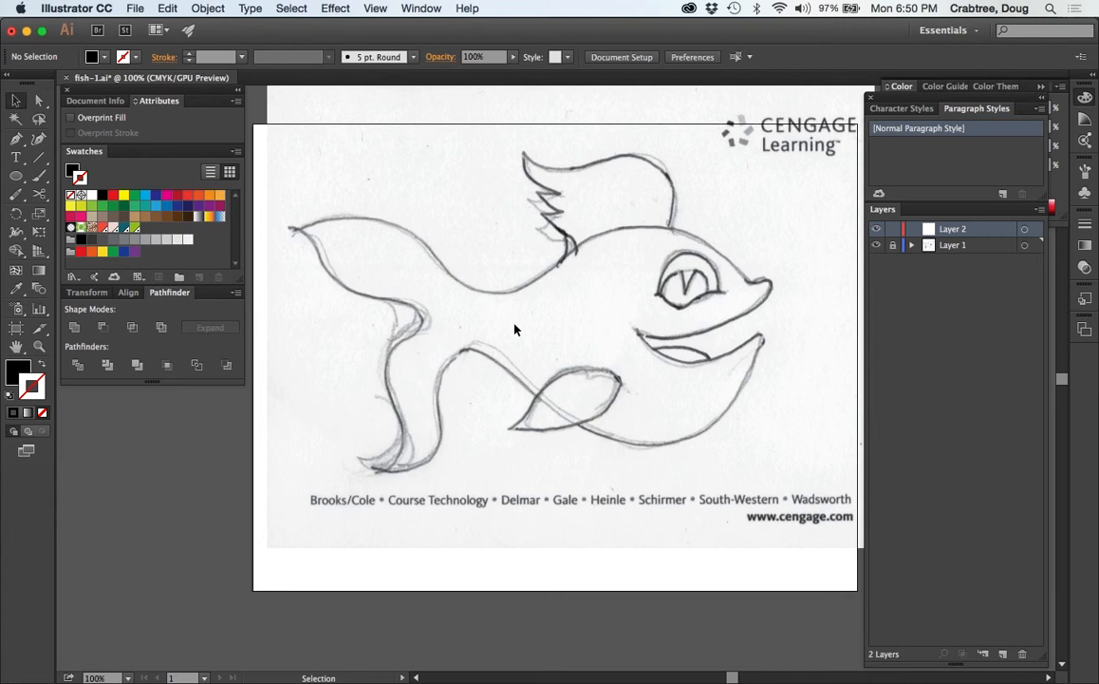
mouse_move(547, 316)
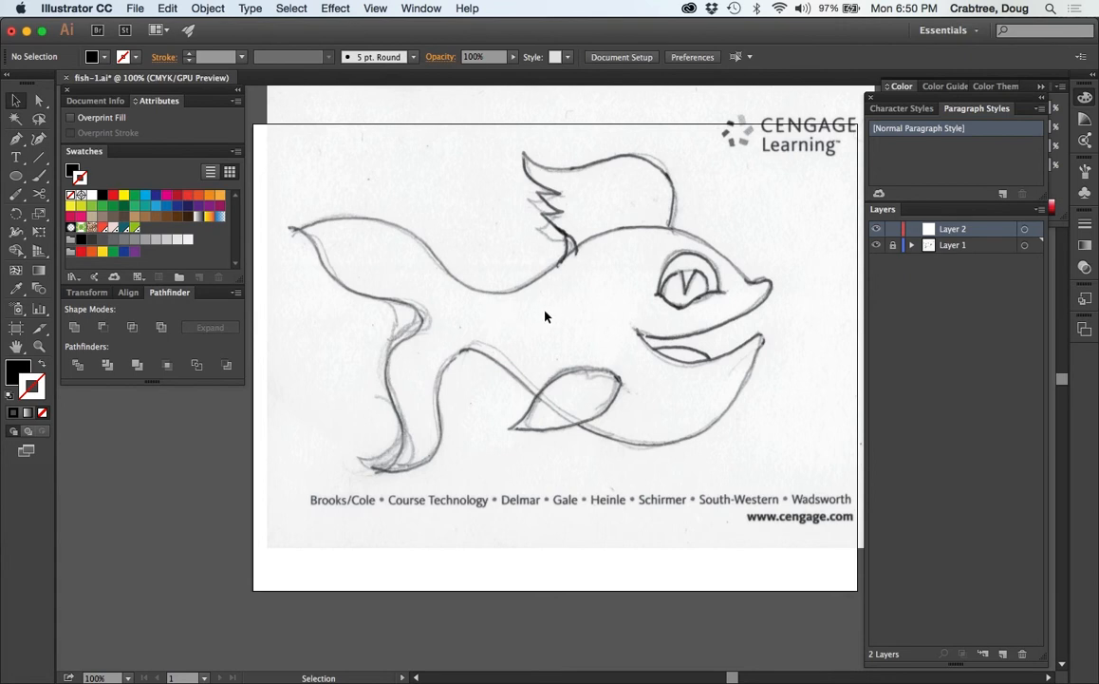
mouse_move(581, 396)
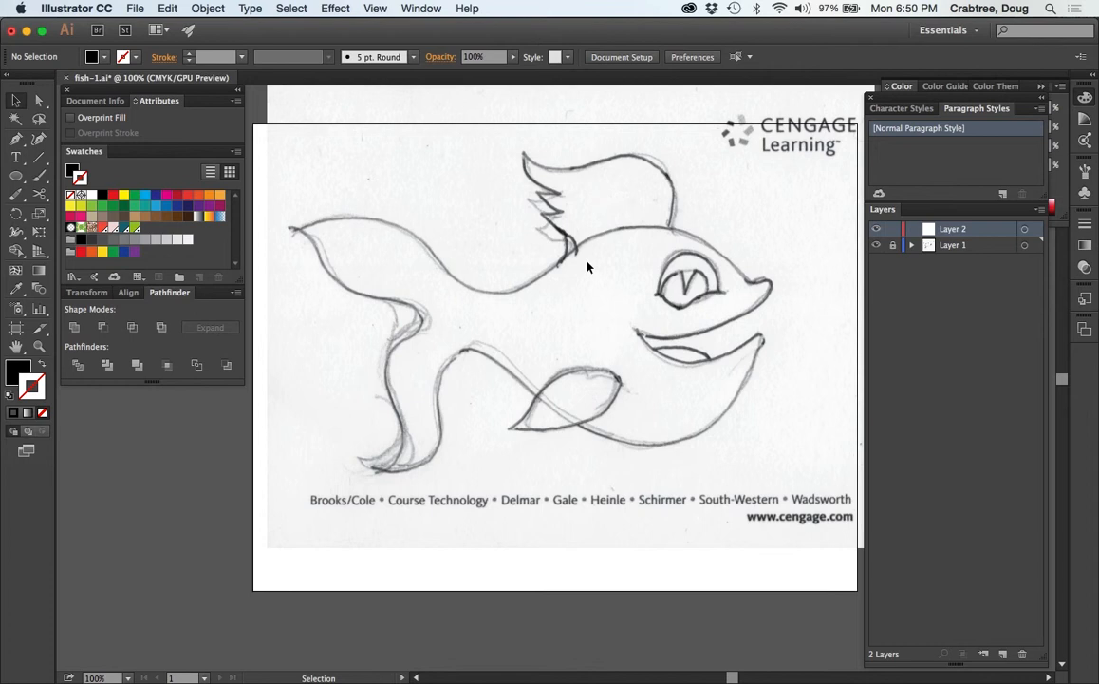
mouse_move(680, 355)
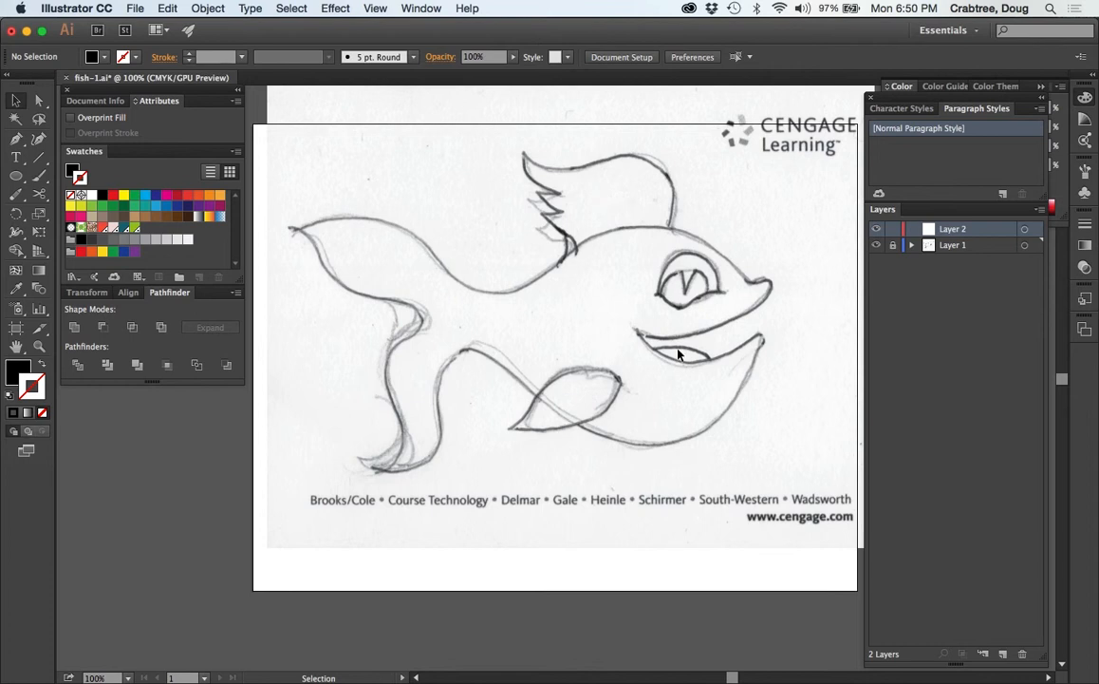
mouse_move(668, 293)
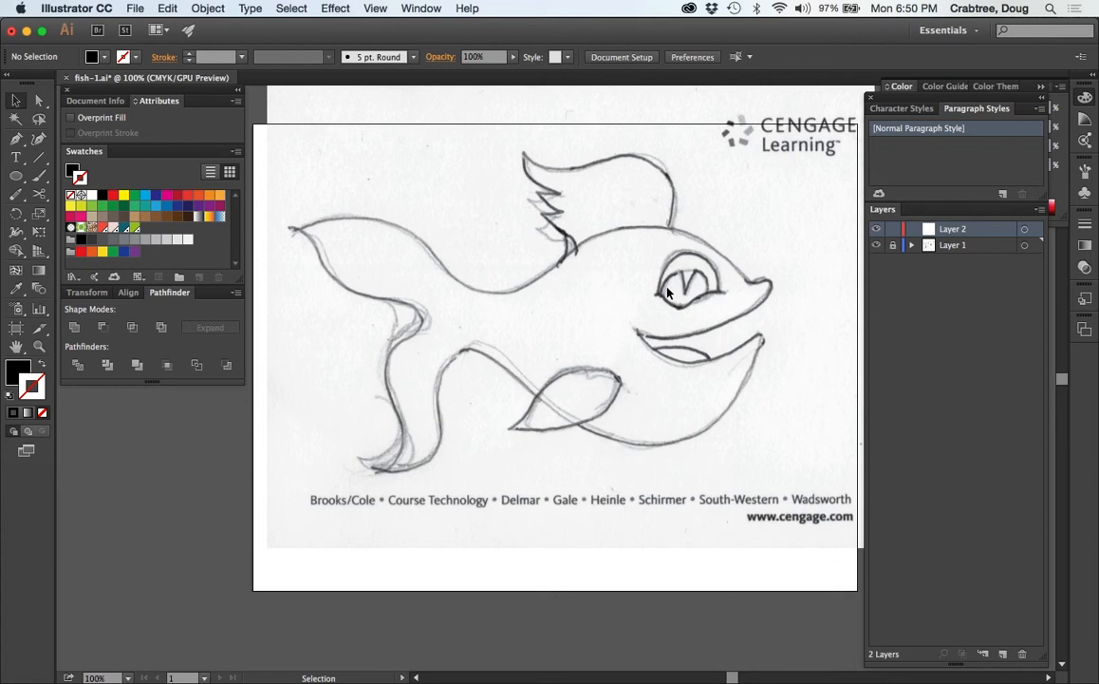
mouse_move(528, 302)
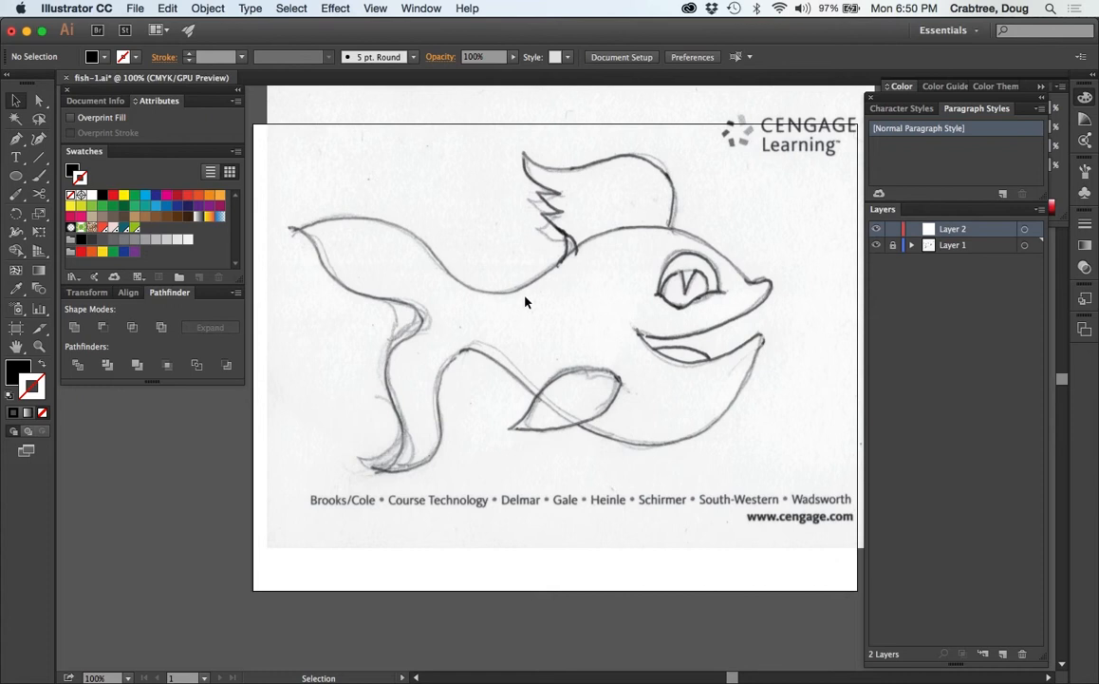
mouse_move(578, 414)
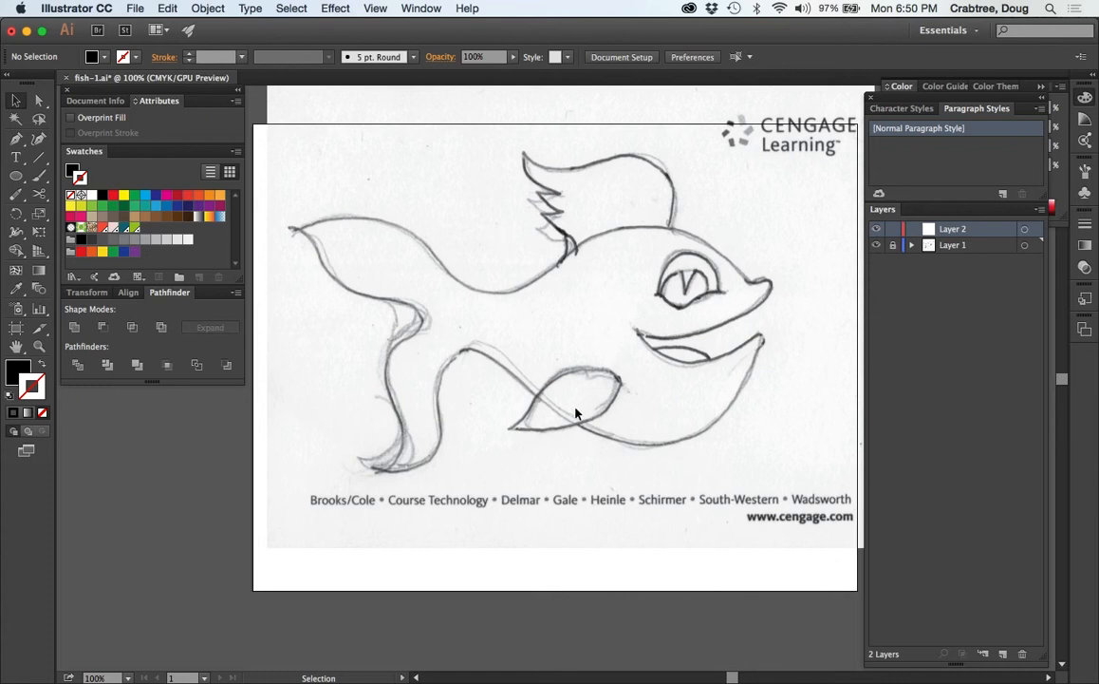
mouse_move(607, 360)
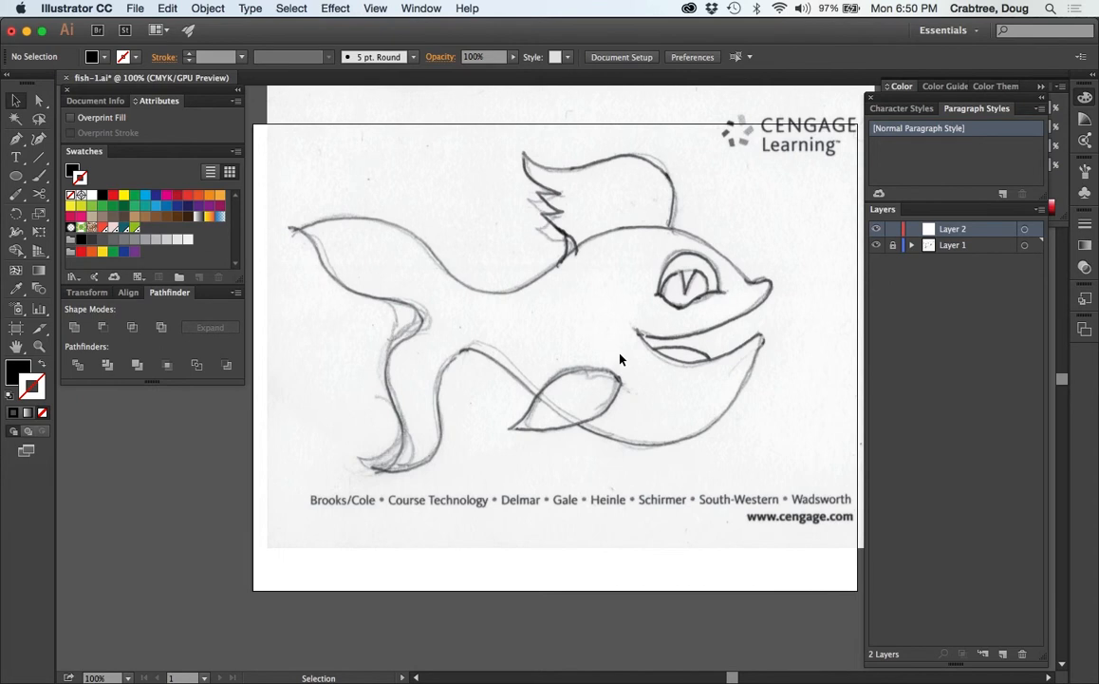
mouse_move(465, 284)
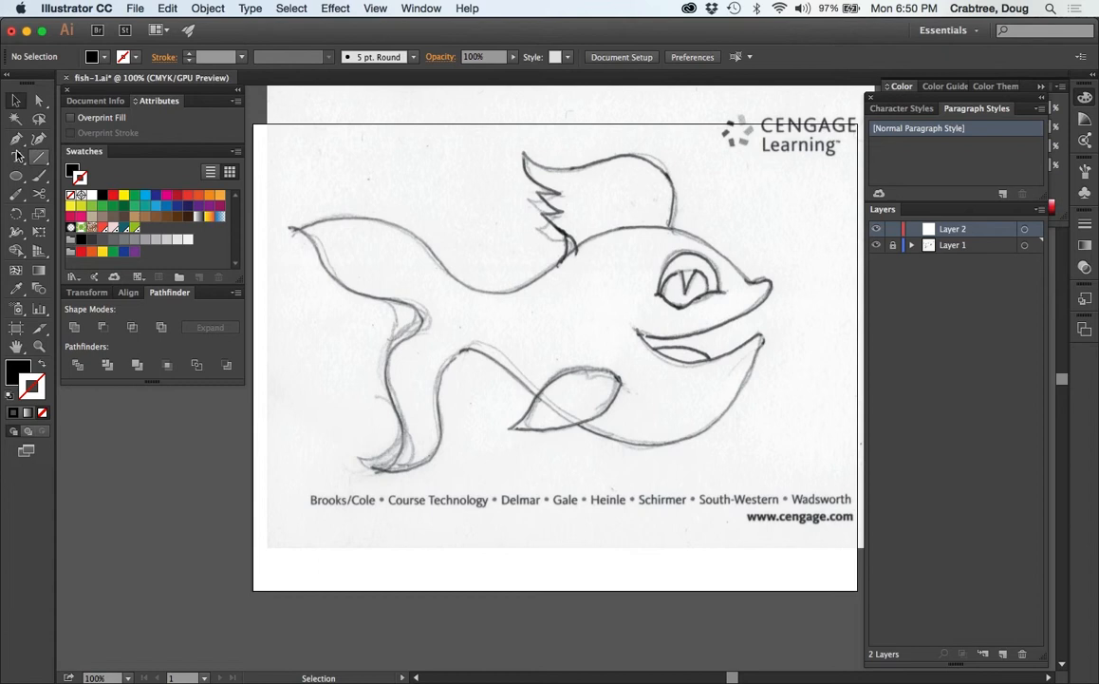
mouse_move(15, 139)
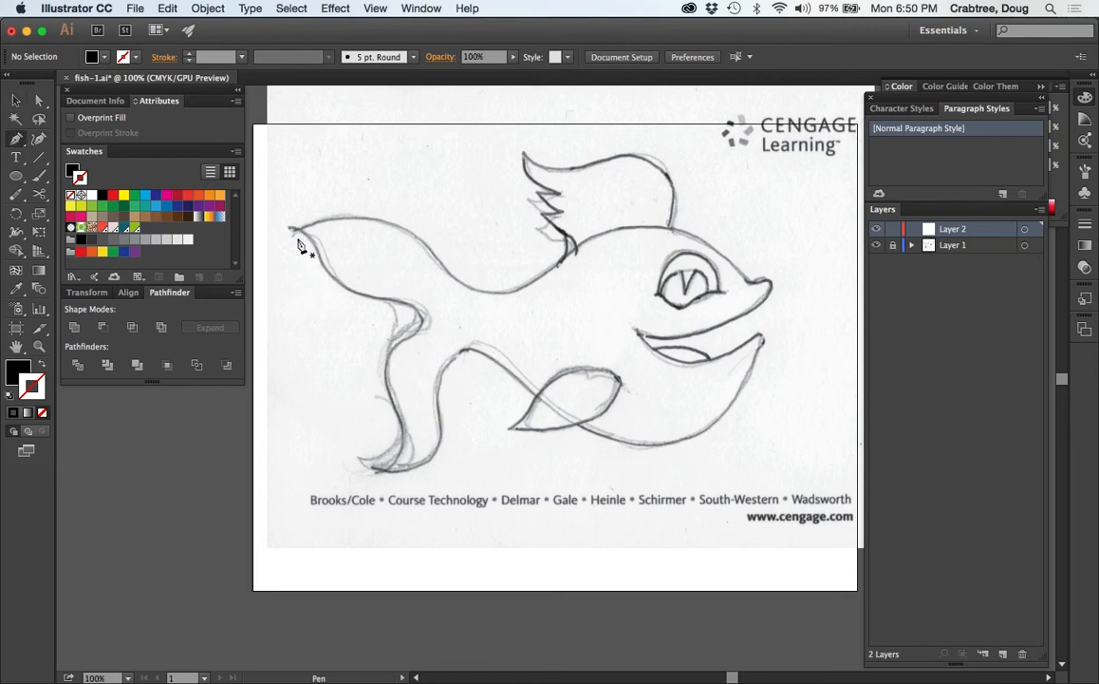
Step: Place the first anchor at the tail tip and curve the path along the tail's top edge
click(391, 224)
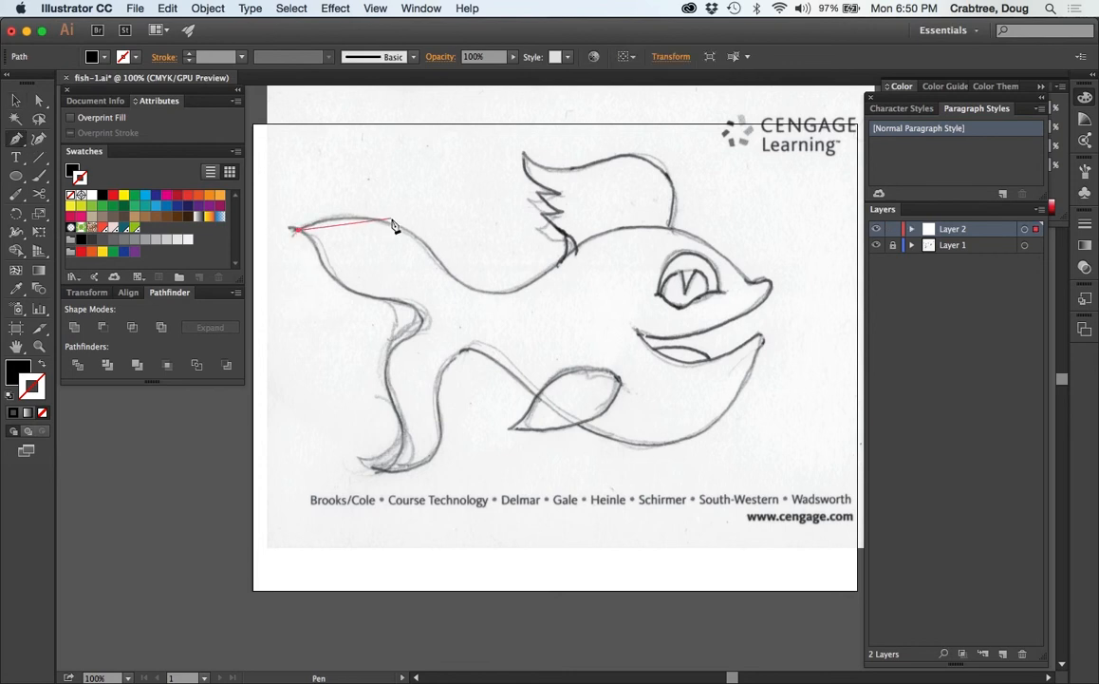
drag(391, 224, 444, 251)
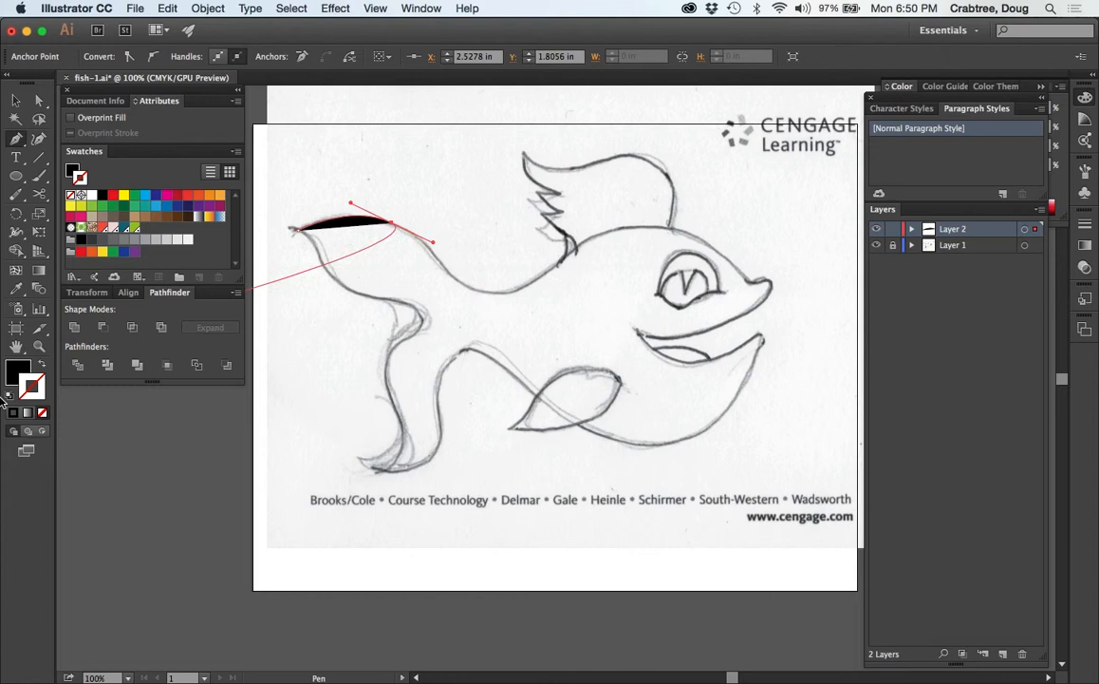
mouse_move(40, 369)
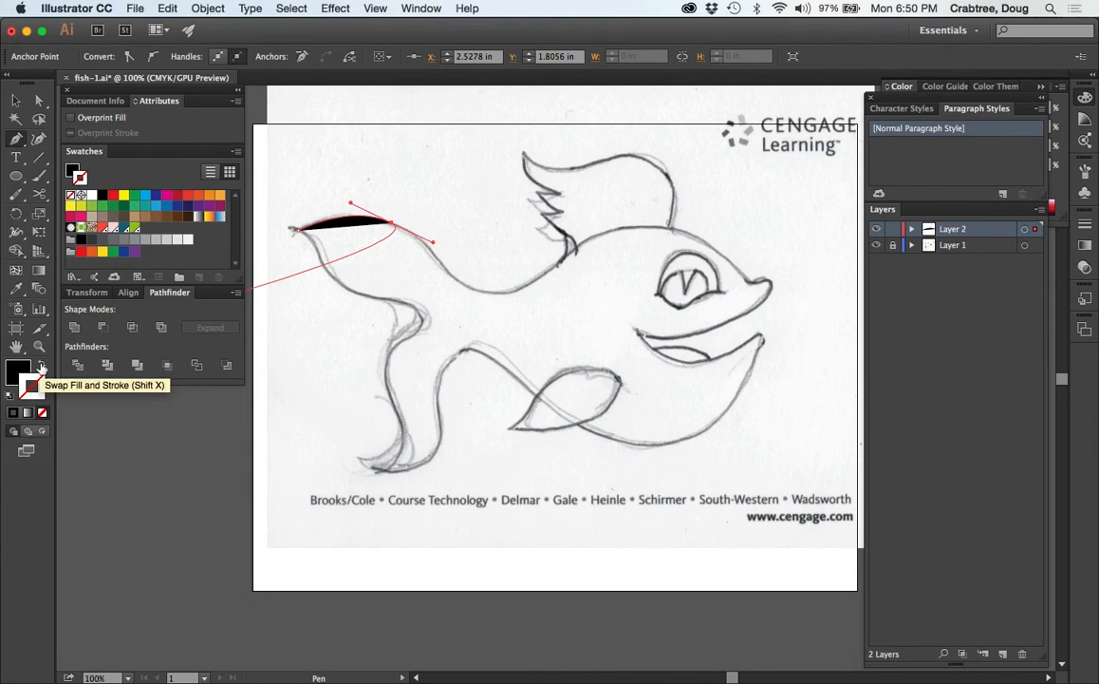
Step: Set an unfilled black stroke and trace the fish's back and around the nose
click(41, 368)
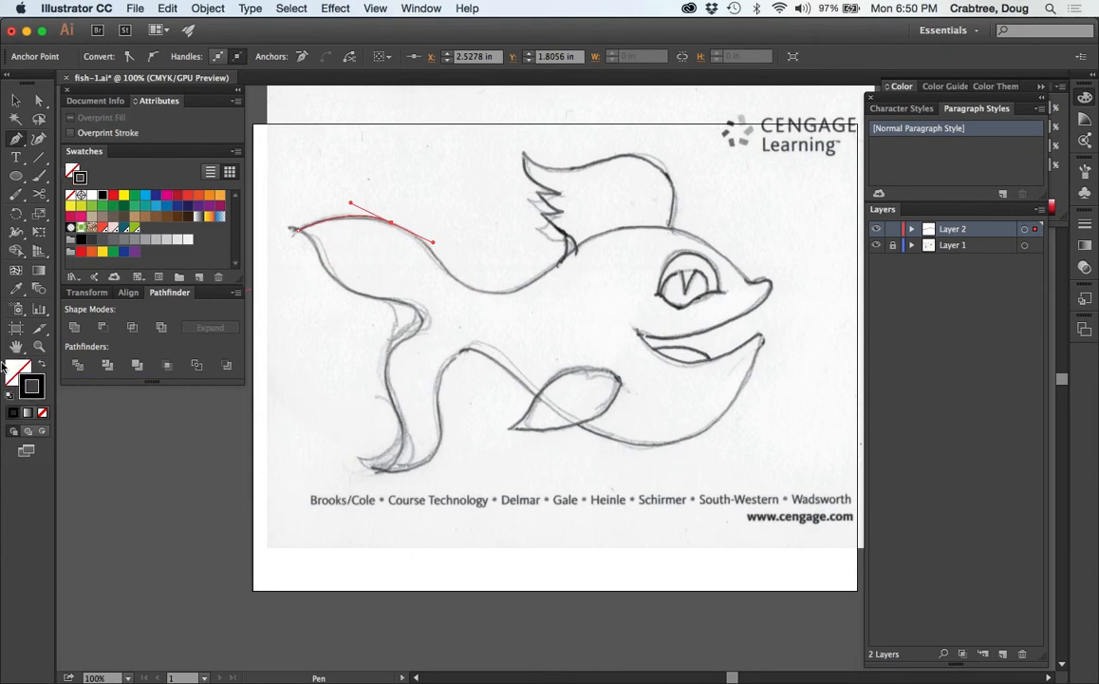
click(486, 293)
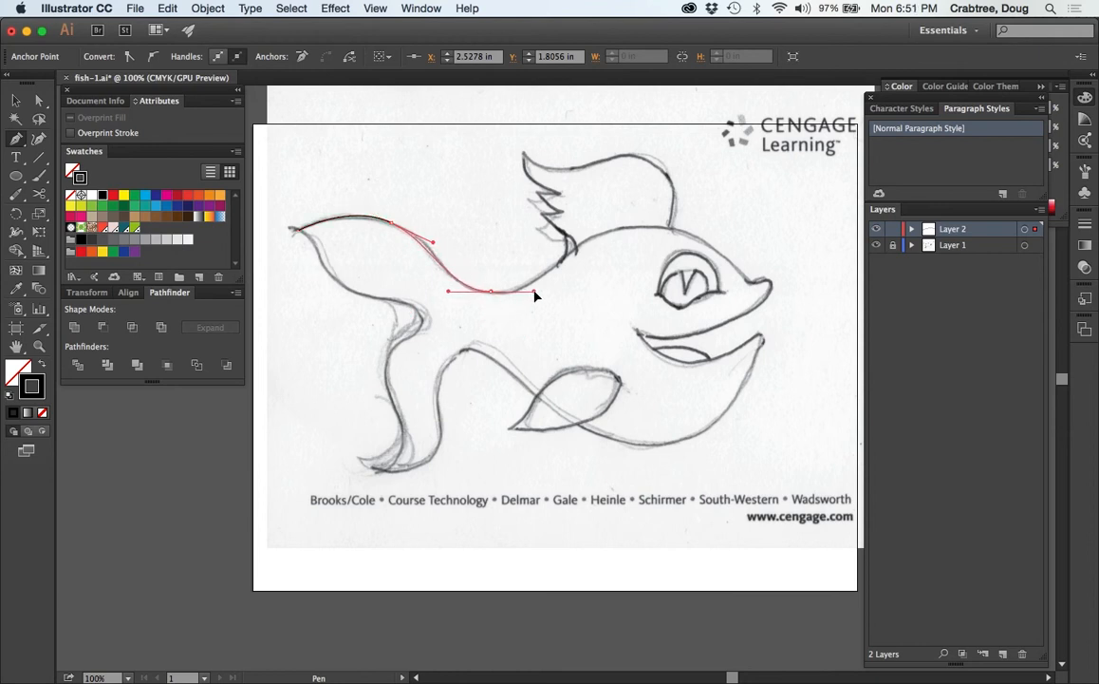
click(630, 235)
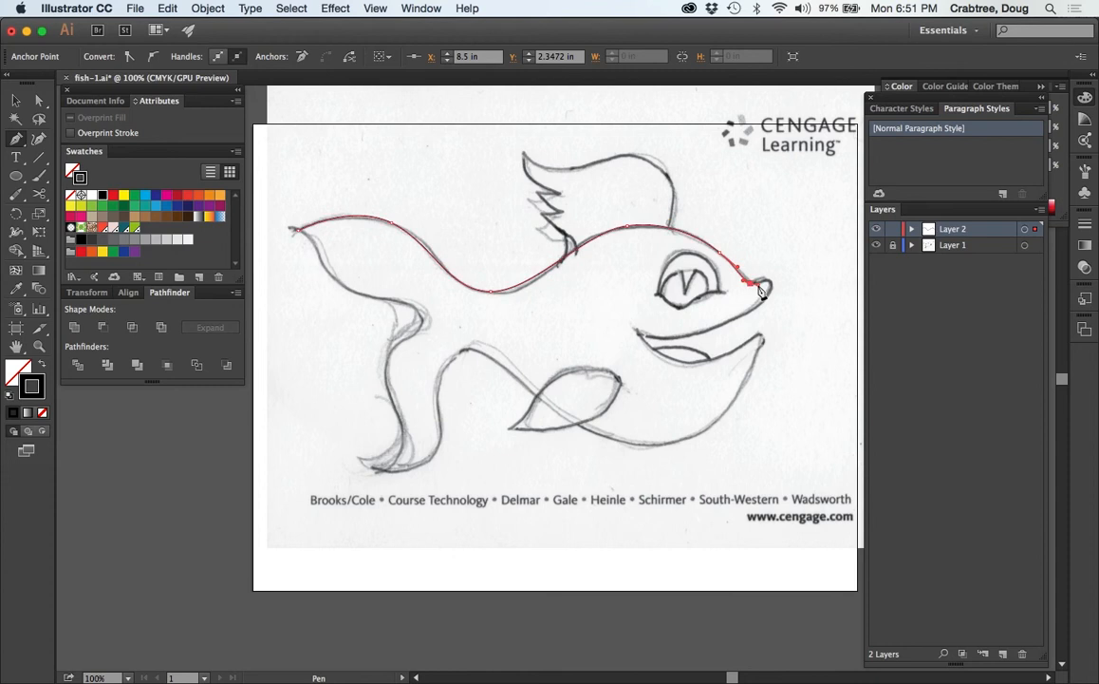
drag(759, 289, 769, 285)
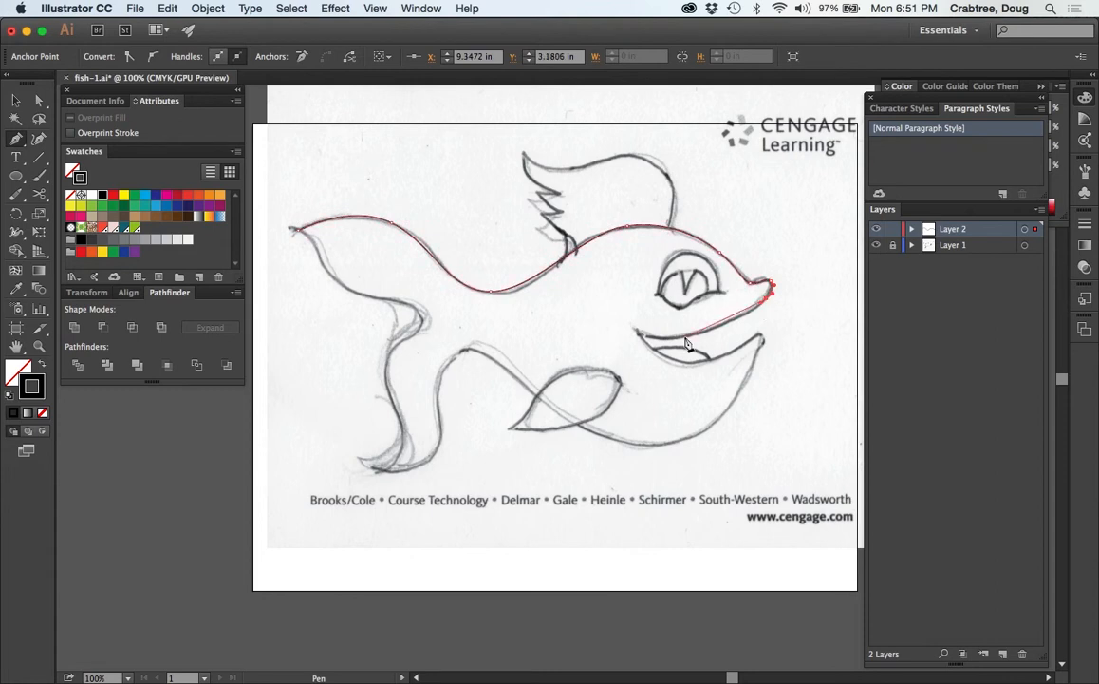
click(669, 342)
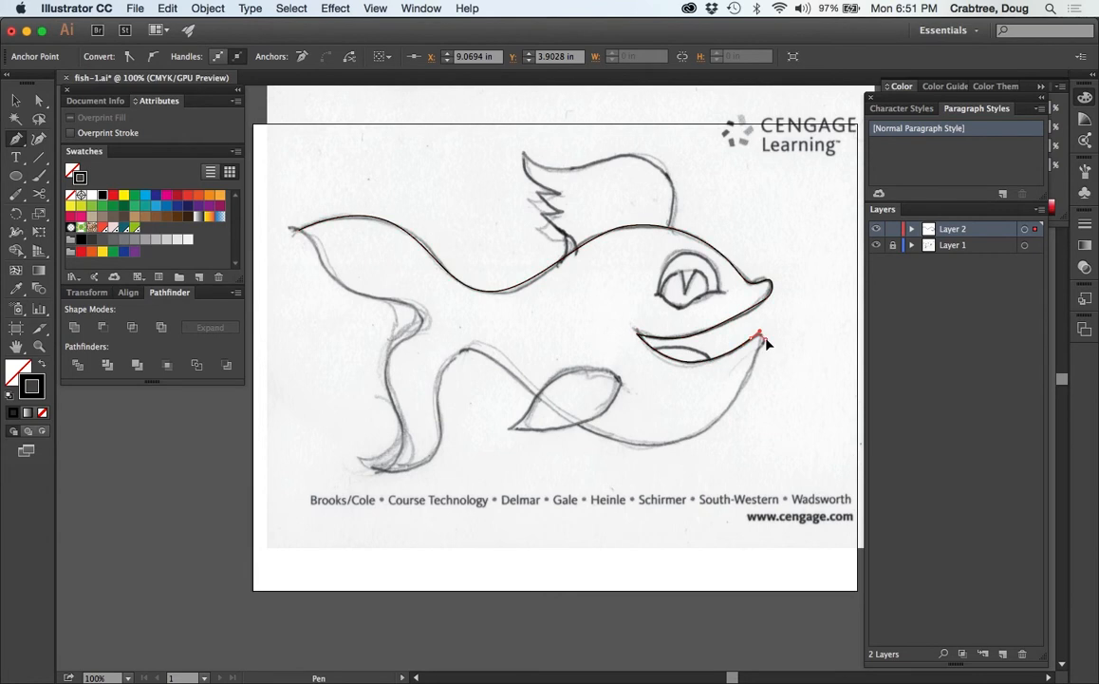
Step: Continue along the lower lip, belly and tail edges and close the path at the tail tip
click(759, 338)
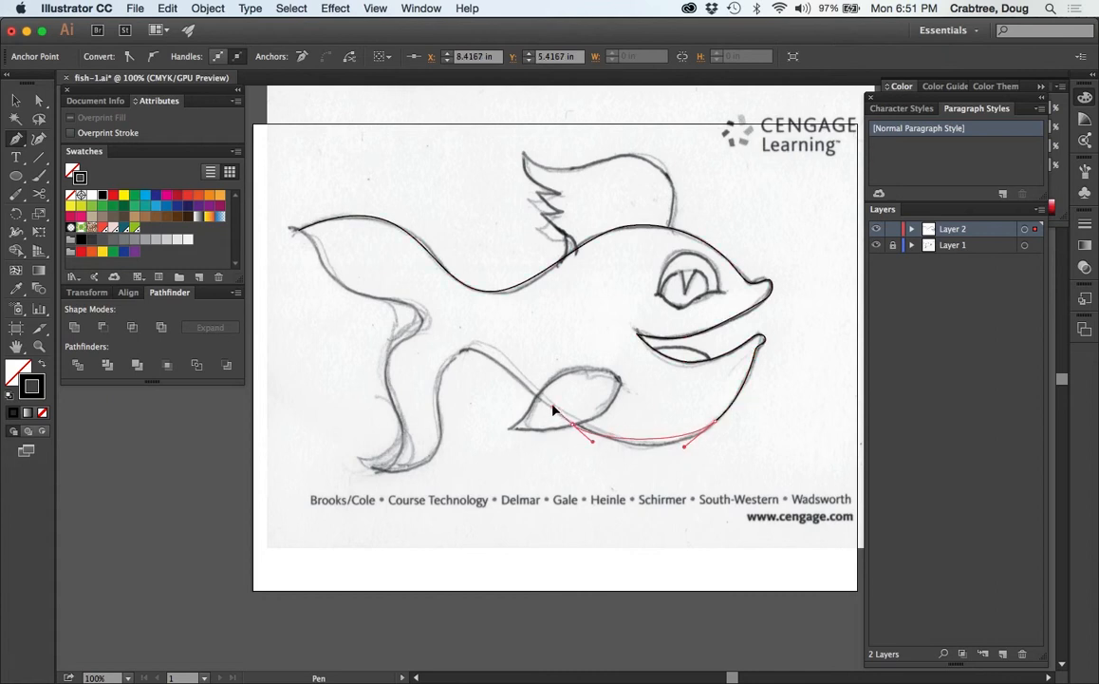
click(532, 407)
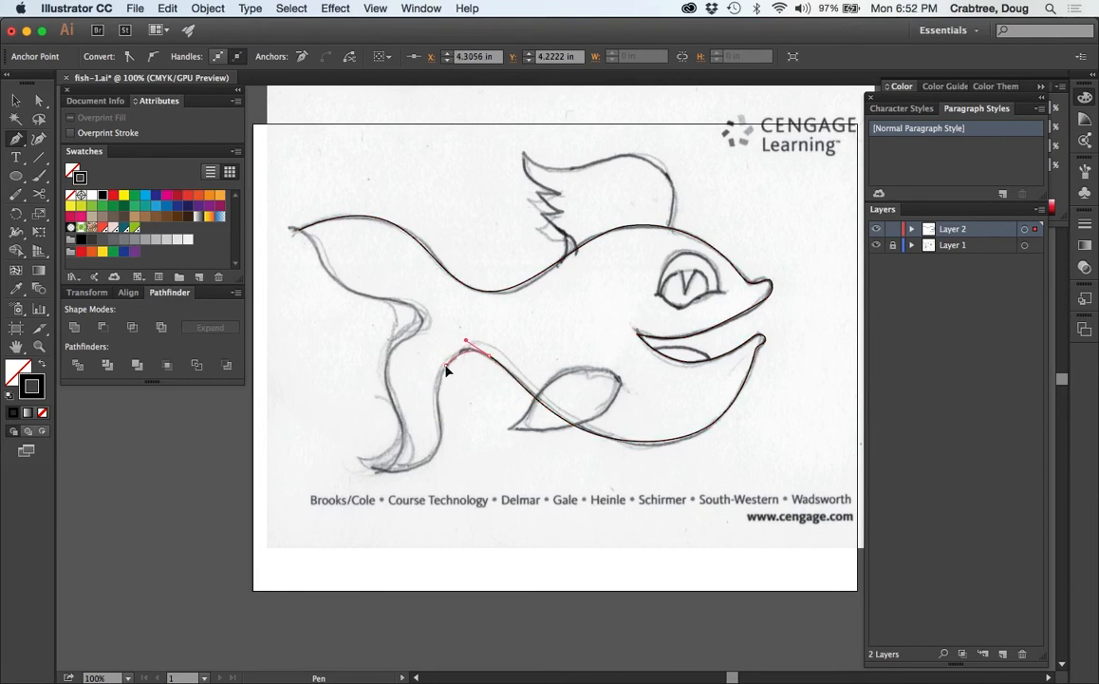
click(439, 391)
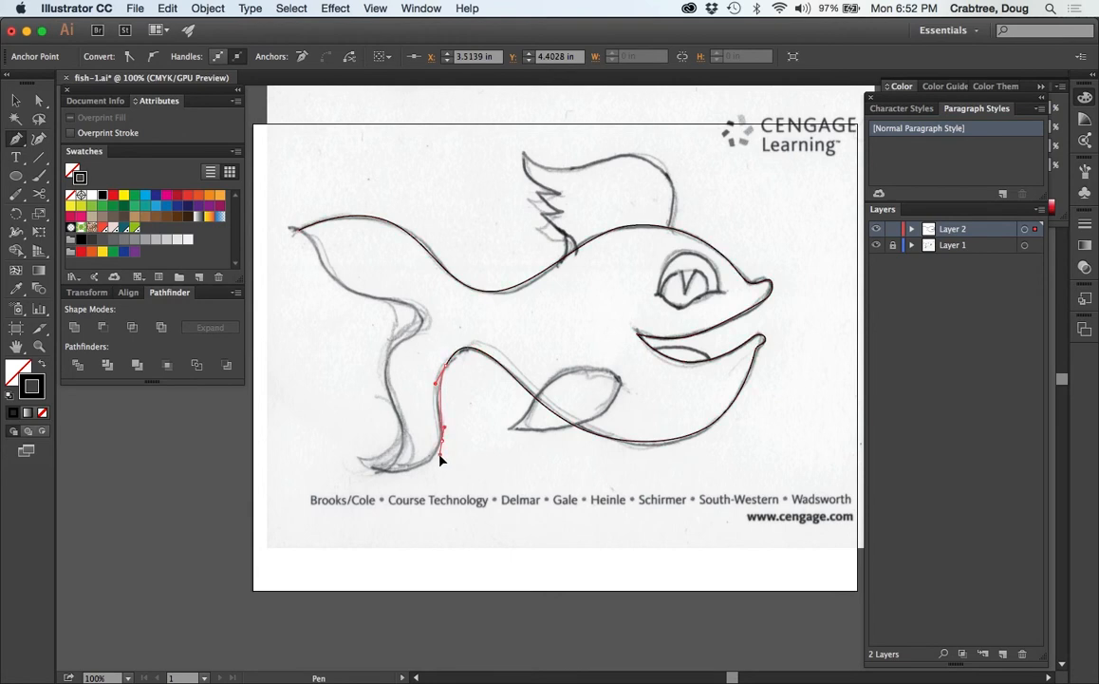
click(399, 497)
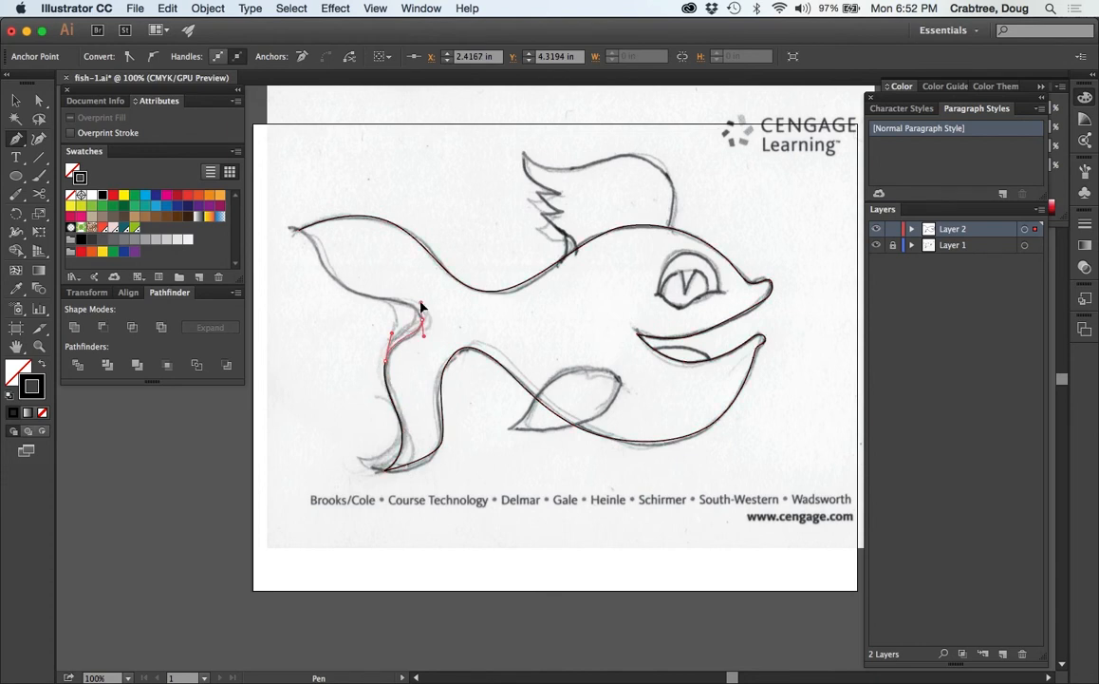
click(396, 302)
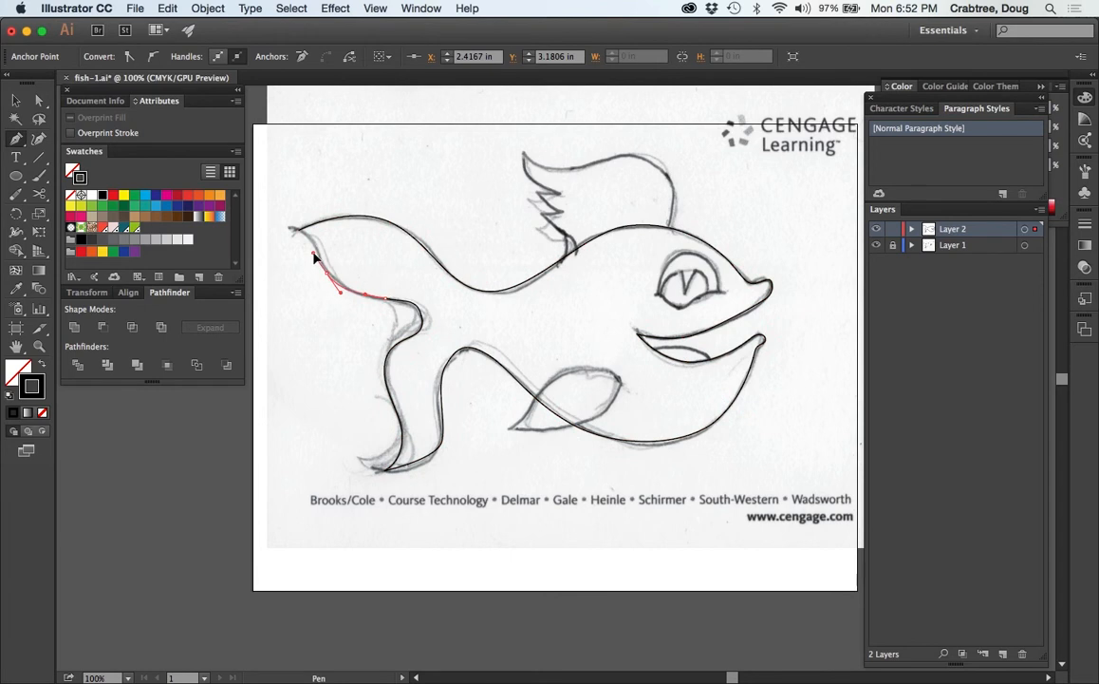
click(307, 237)
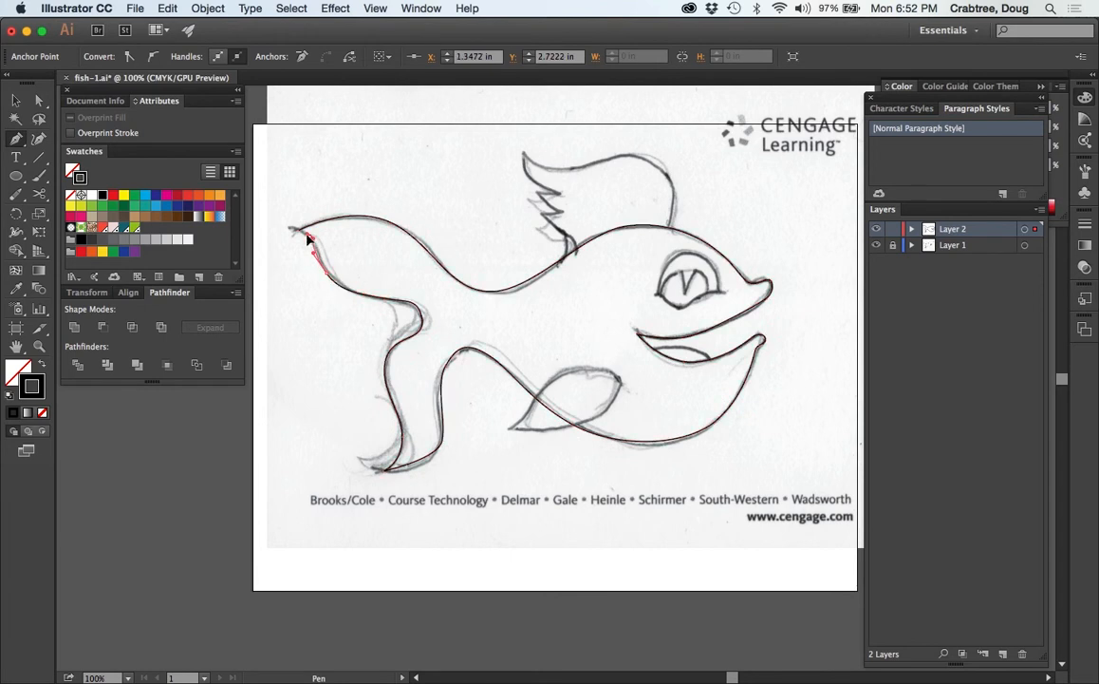
Step: Drag anchors near the tail tip and belly so the body outline matches the sketch
drag(302, 236, 349, 205)
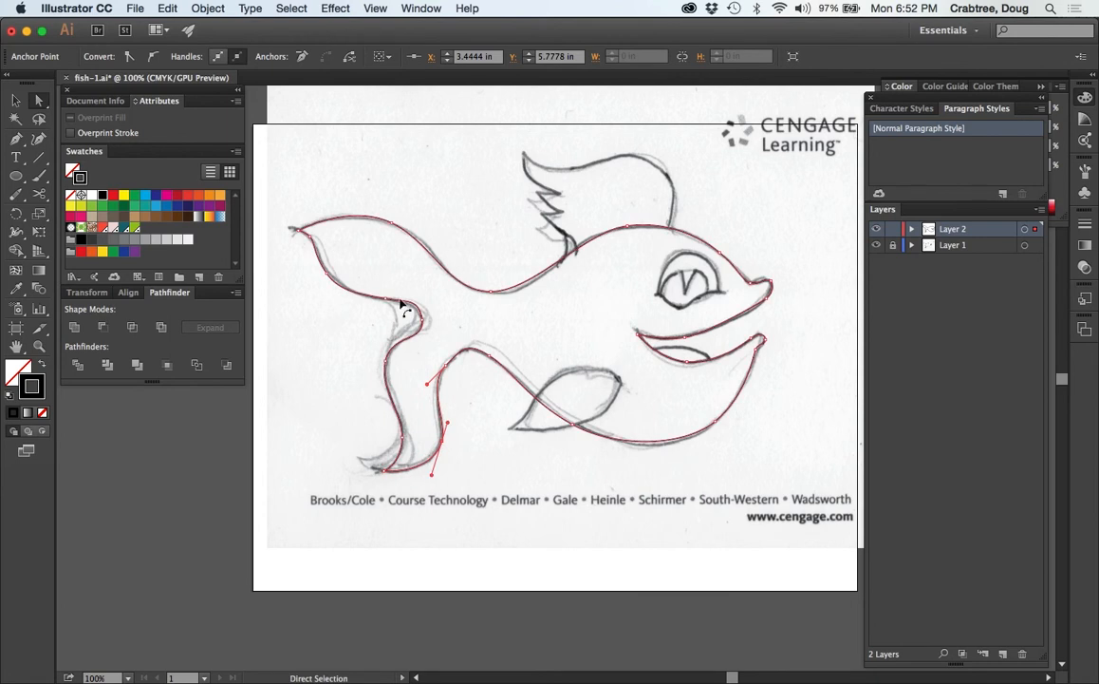
mouse_move(592, 440)
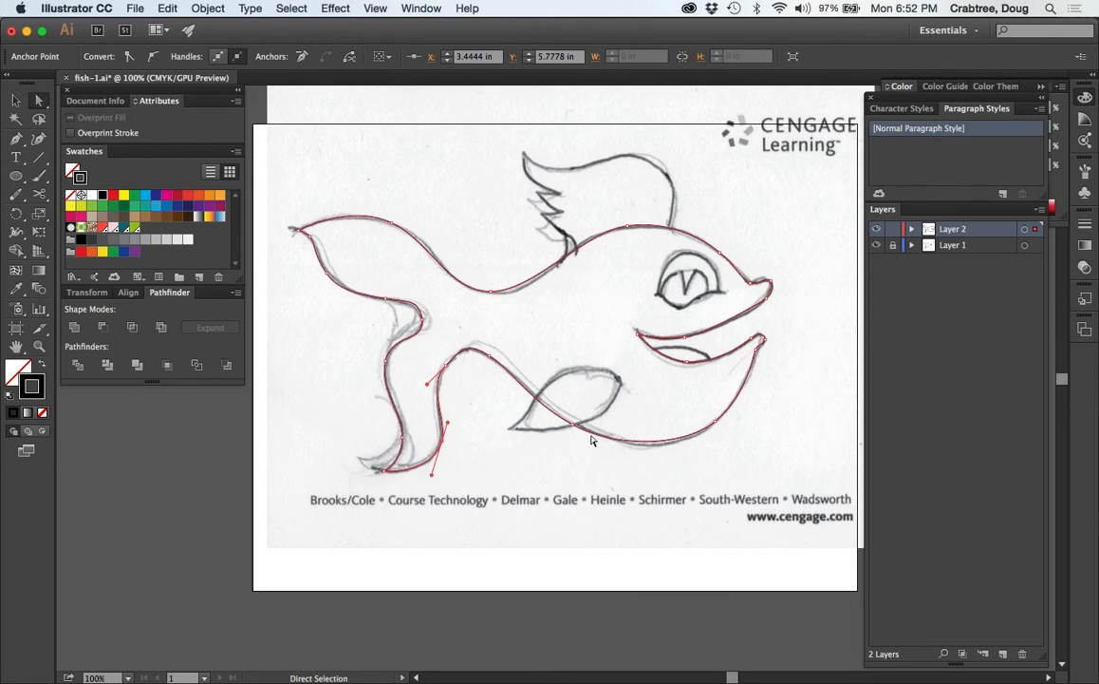
drag(588, 420, 688, 446)
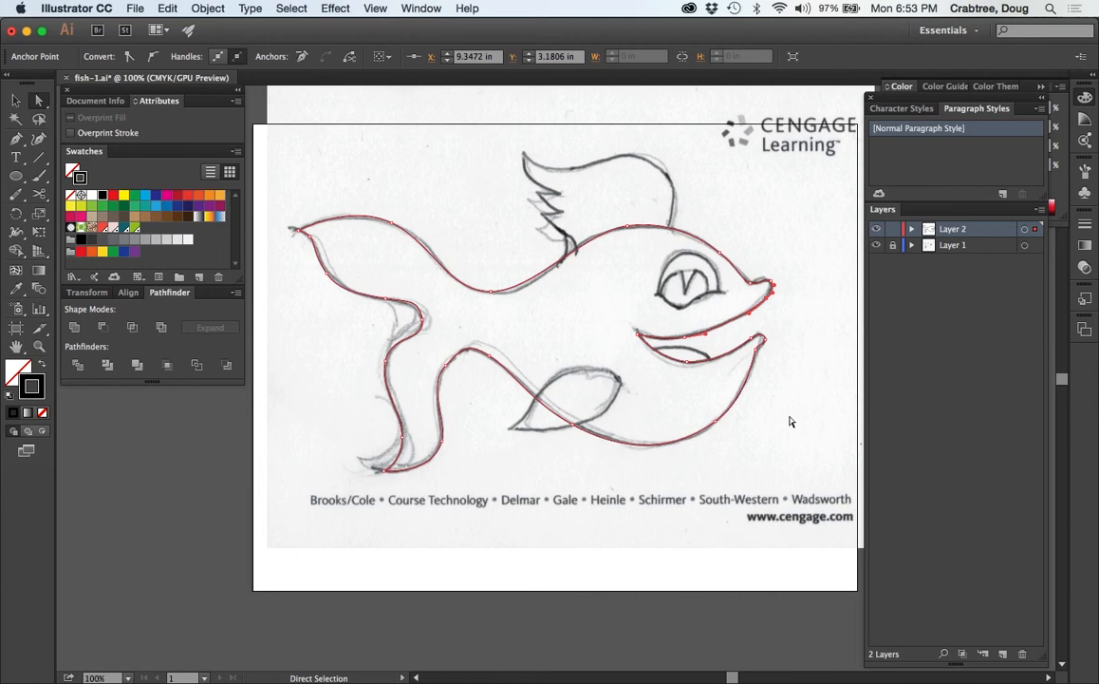
mouse_move(769, 293)
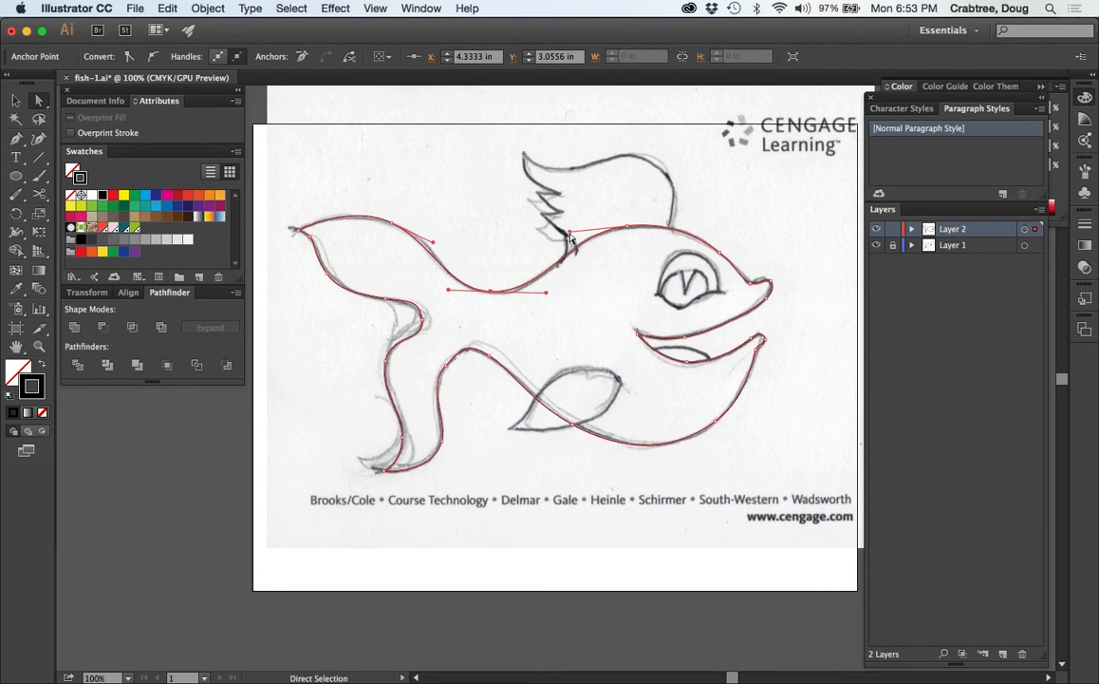
mouse_move(703, 211)
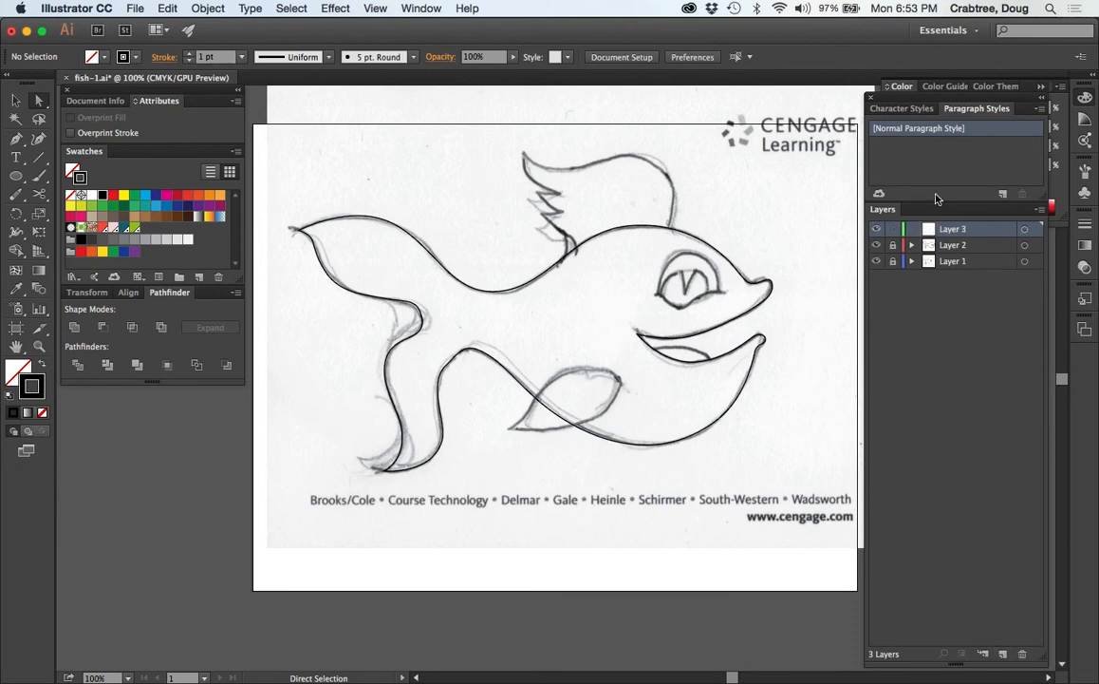
mouse_move(440, 270)
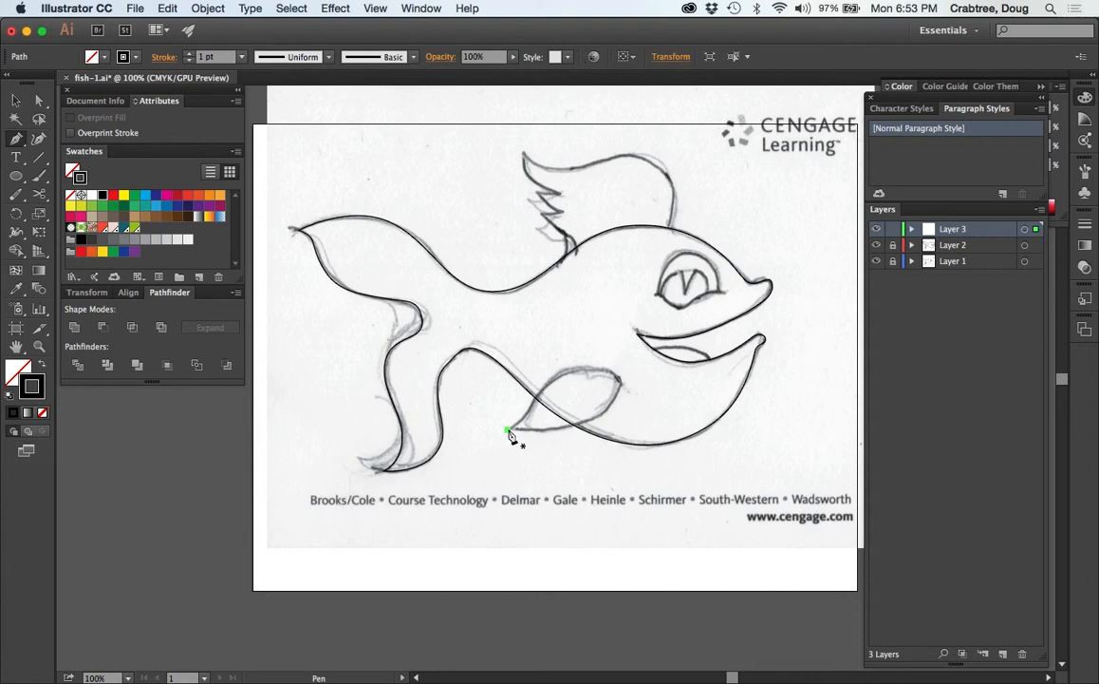
Step: Trace the lower fin from its tip along the bottom and curved edges on Layer 3
click(587, 427)
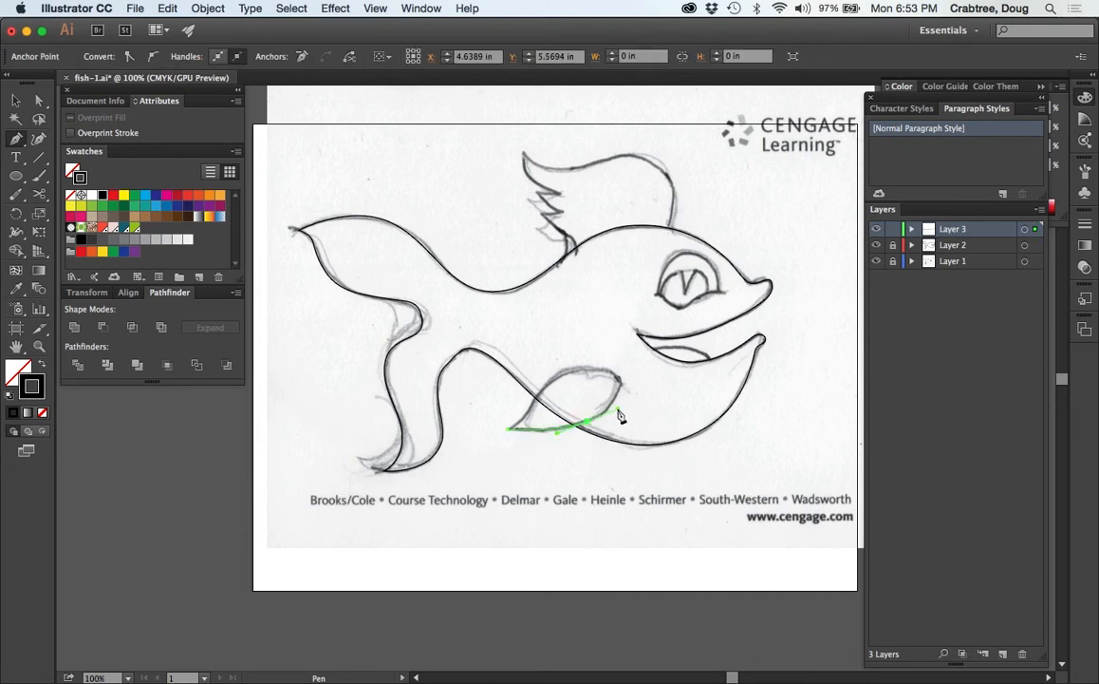
click(617, 382)
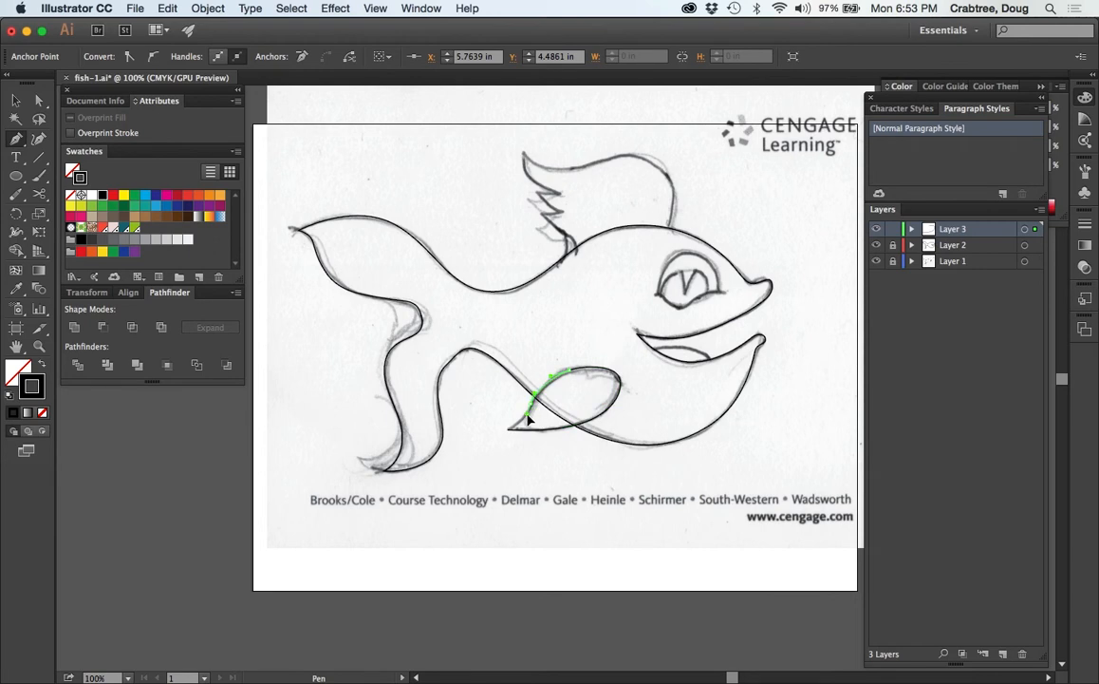
click(510, 433)
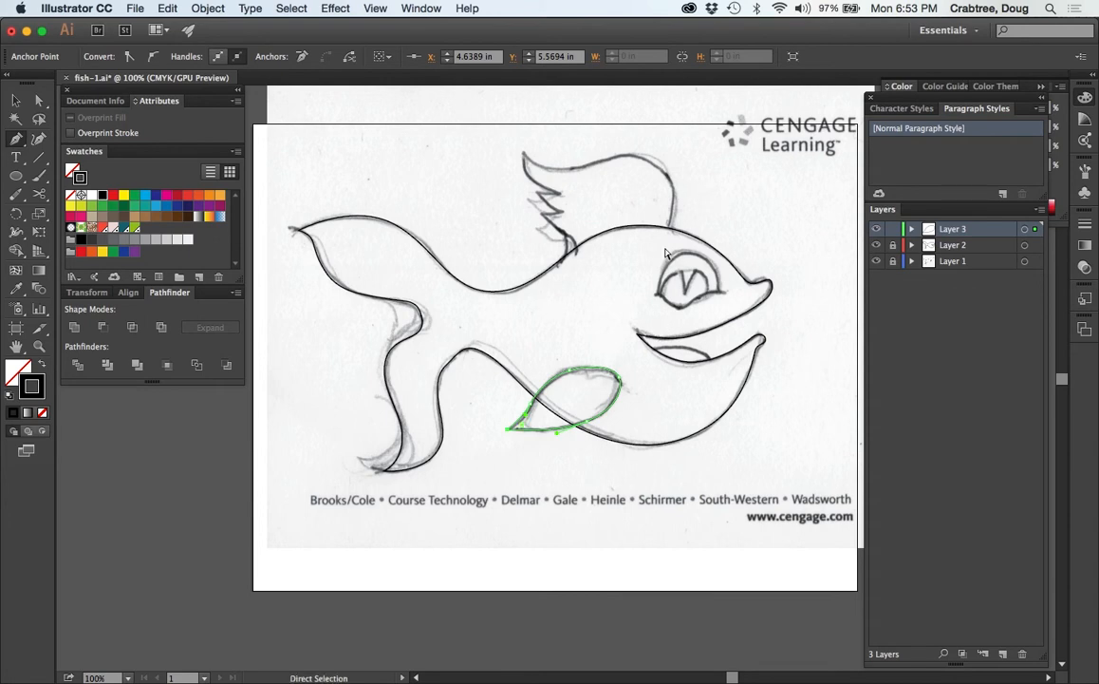
mouse_move(607, 278)
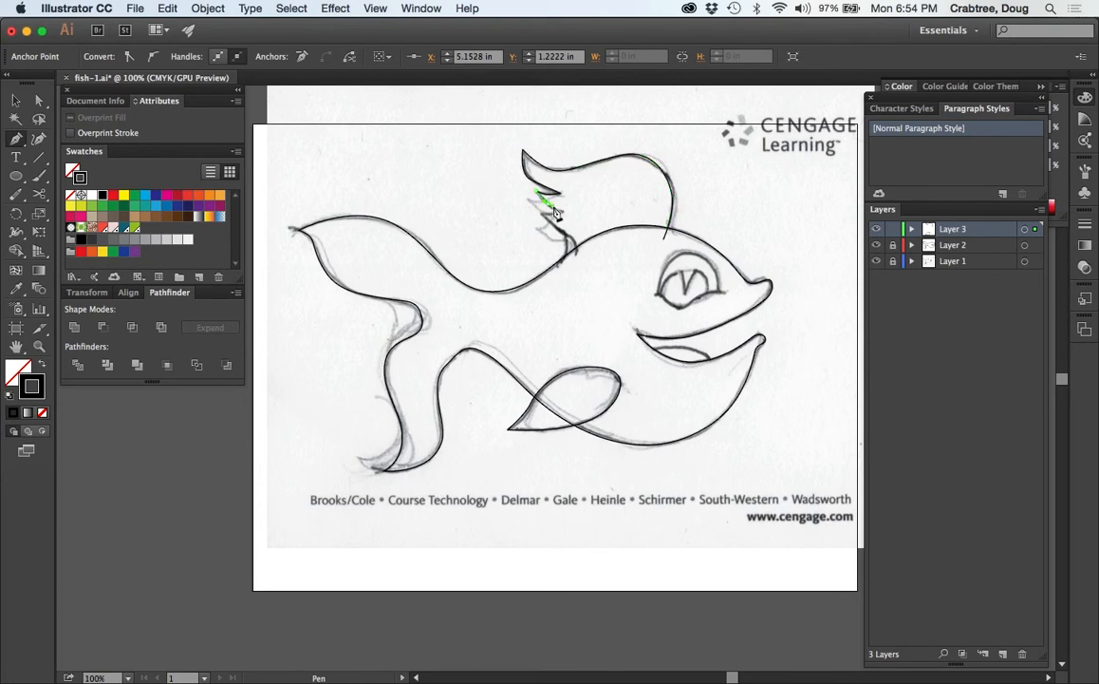
Step: Trace the dorsal fin outline from its start down to its base on the back
click(553, 224)
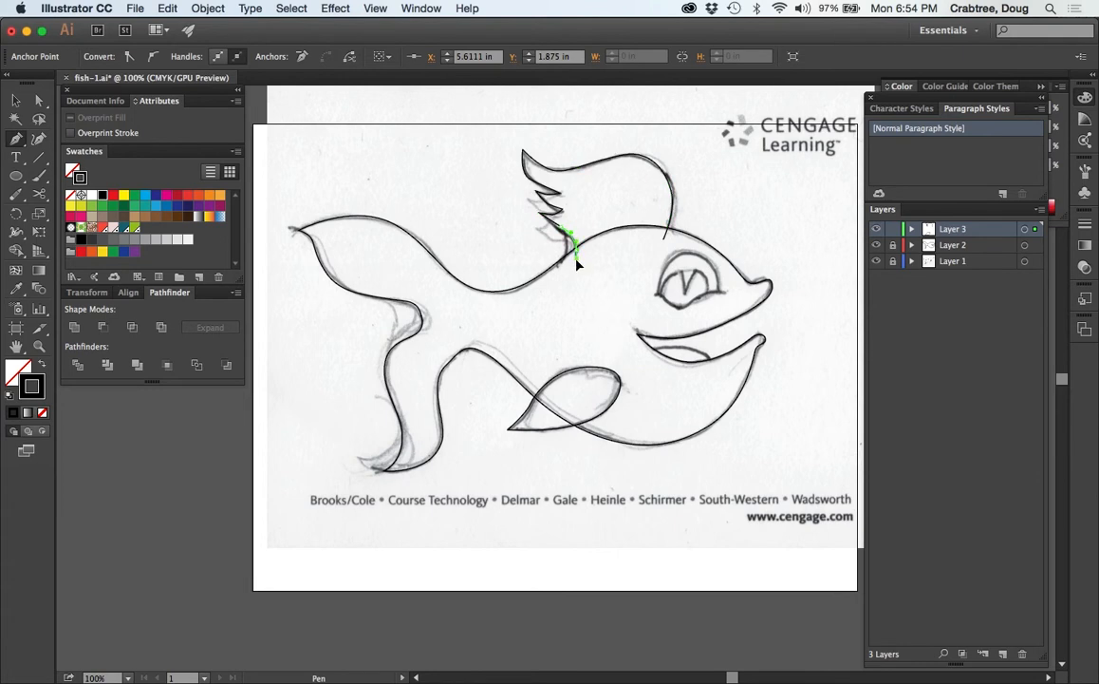
click(660, 236)
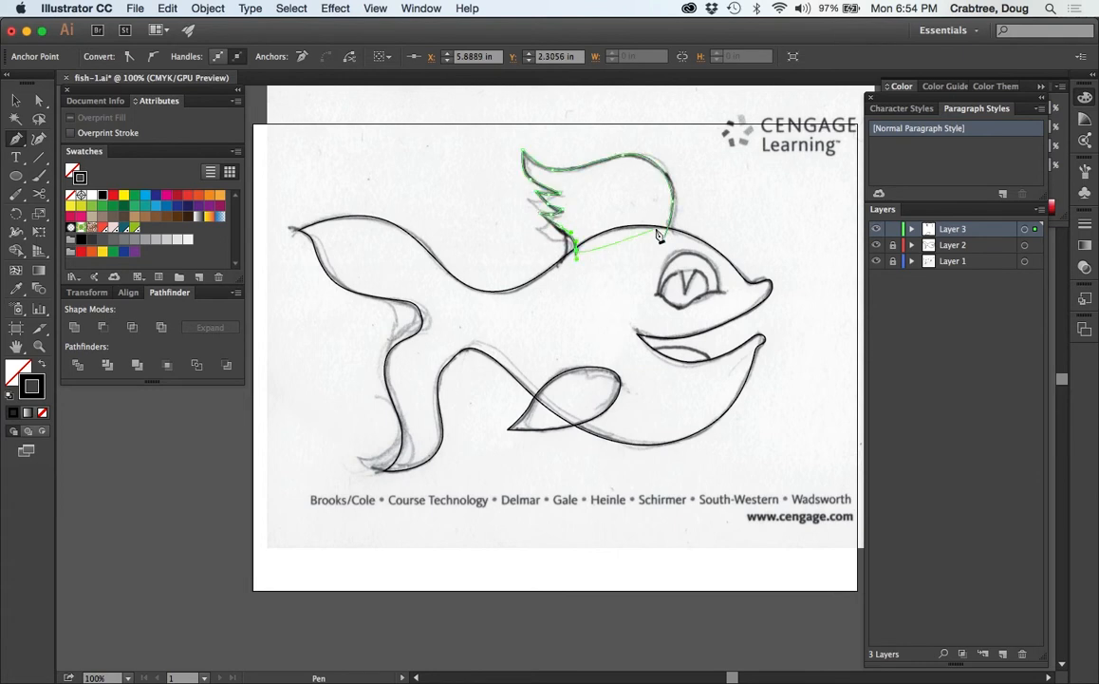
click(665, 239)
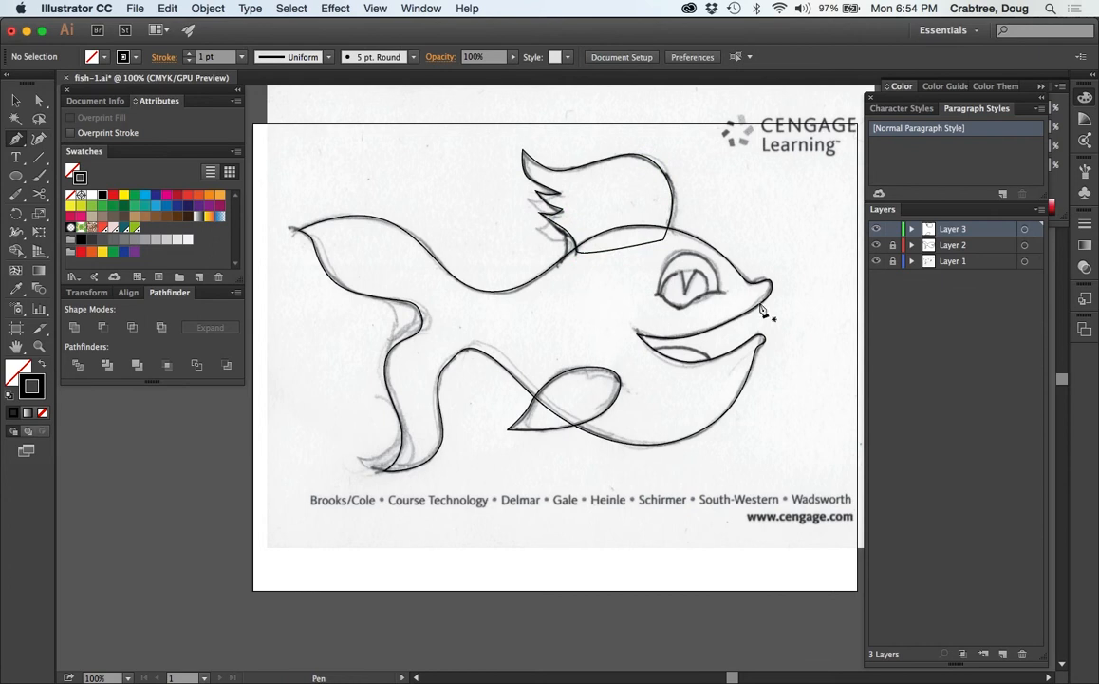
mouse_move(721, 376)
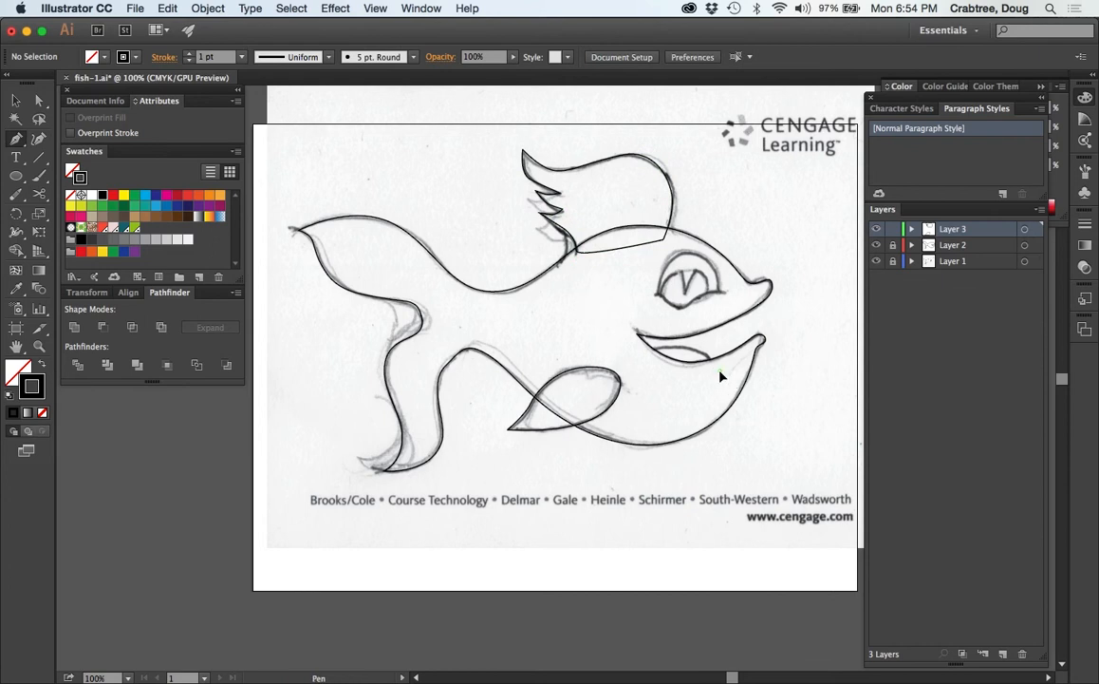
Step: Draw the curved tongue shape inside the open mouth with a corner anchor
drag(687, 349, 722, 378)
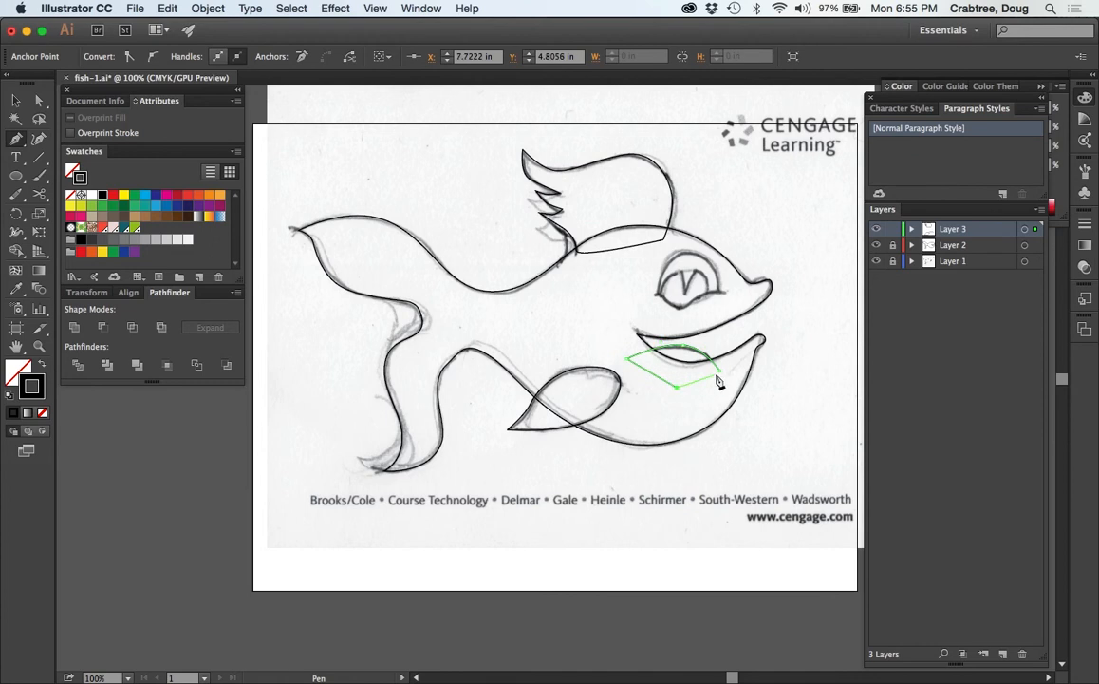
click(720, 376)
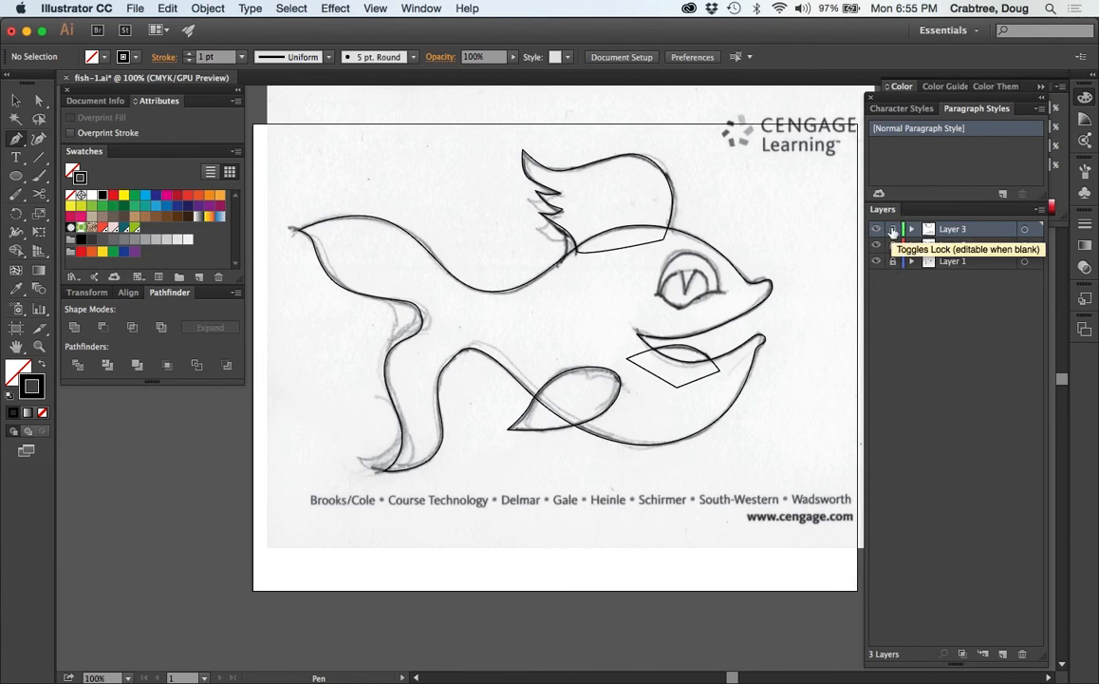
Step: Lock Layer 3 and trace the lower eyelid curve as a closed shape on Layer 4
click(1002, 653)
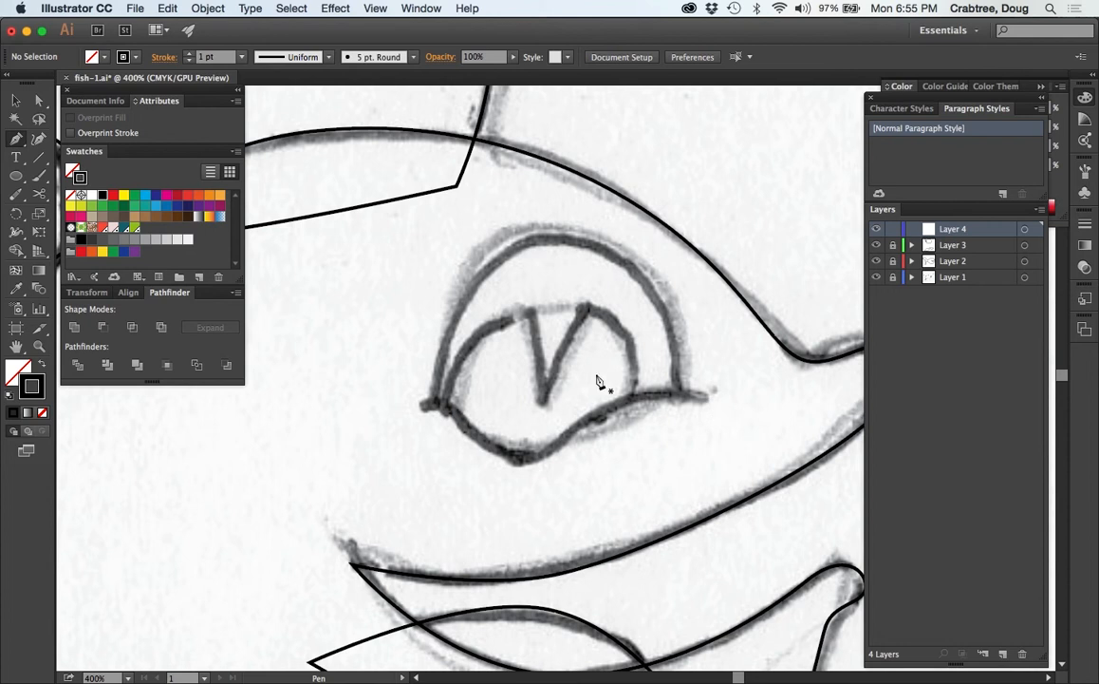
mouse_move(711, 397)
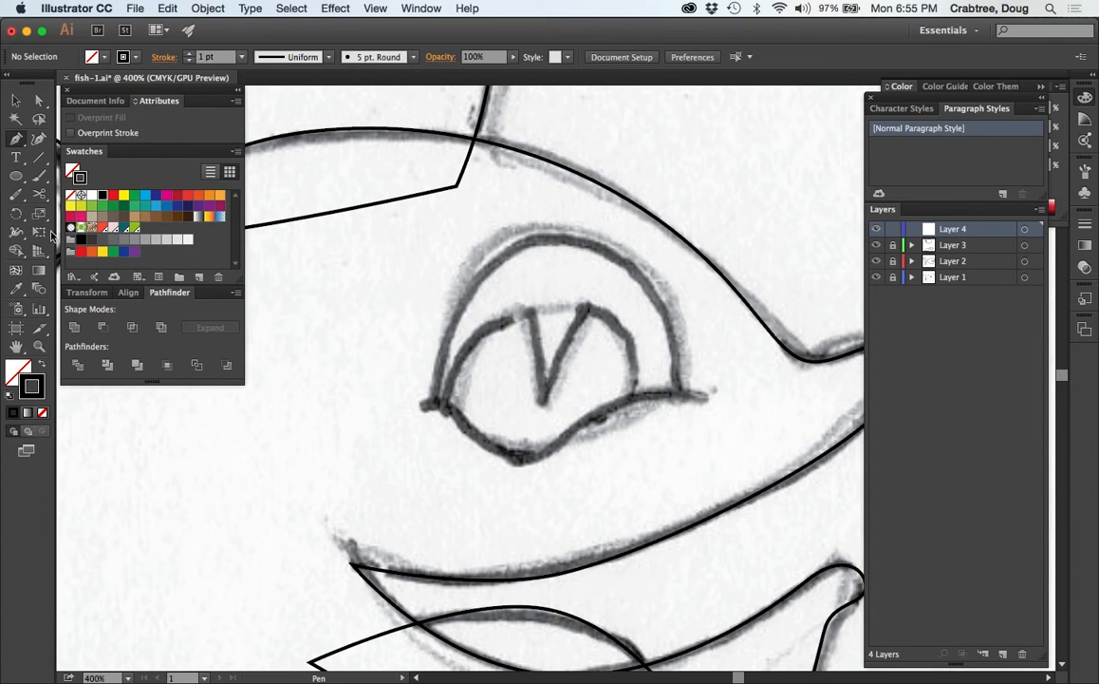
mouse_move(249, 216)
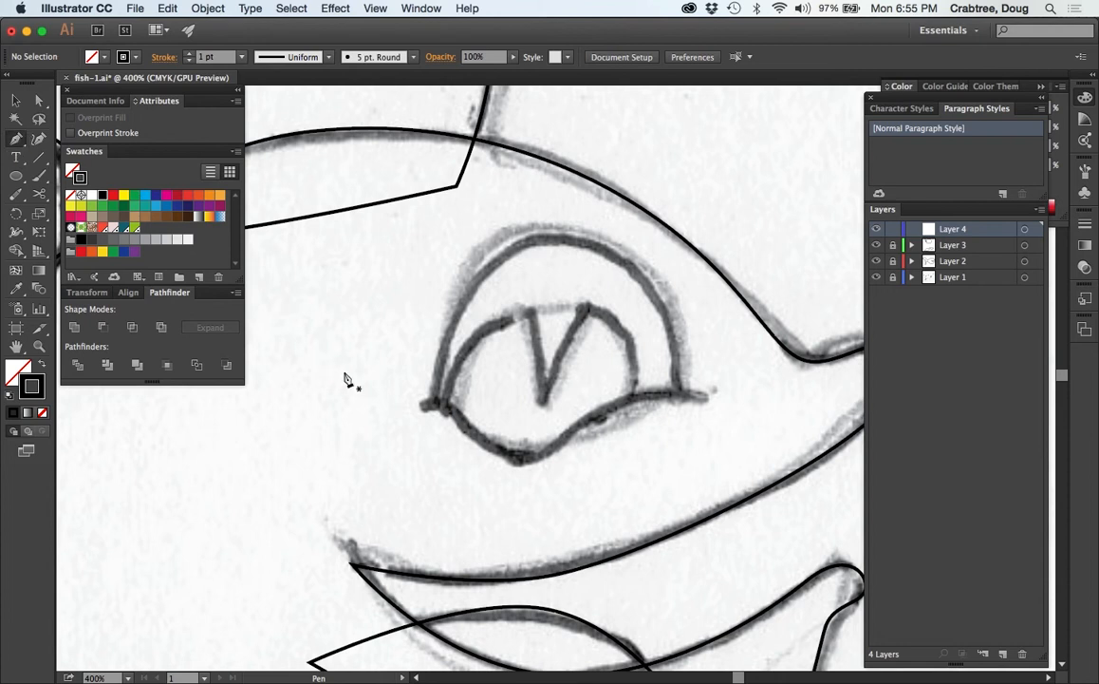
mouse_move(403, 416)
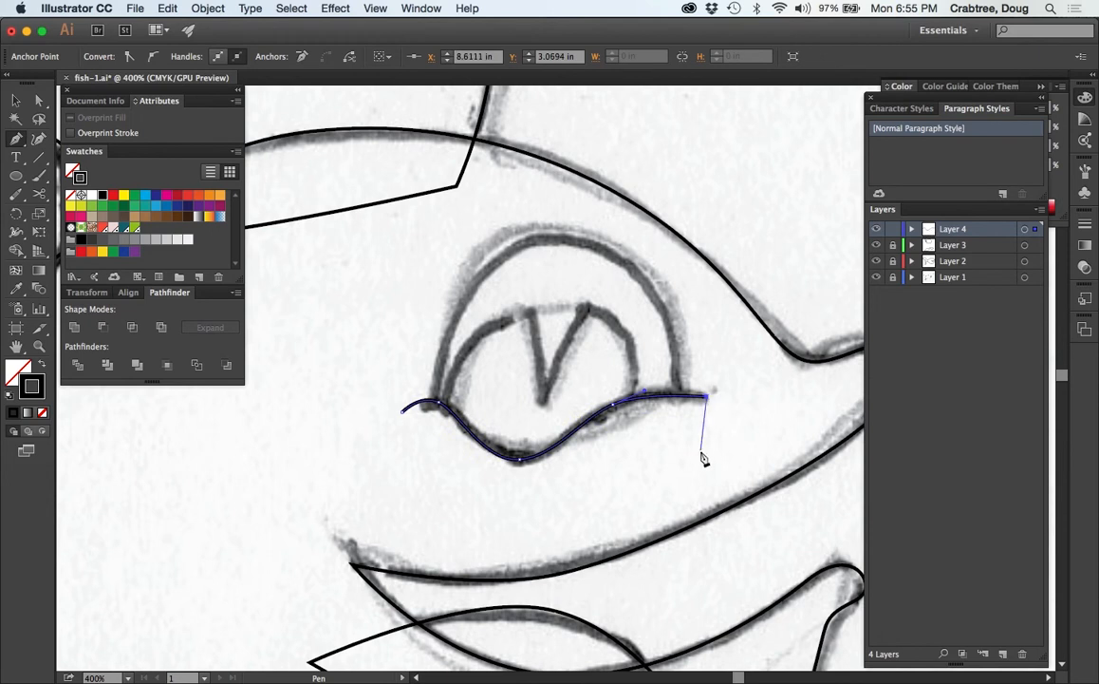
click(446, 535)
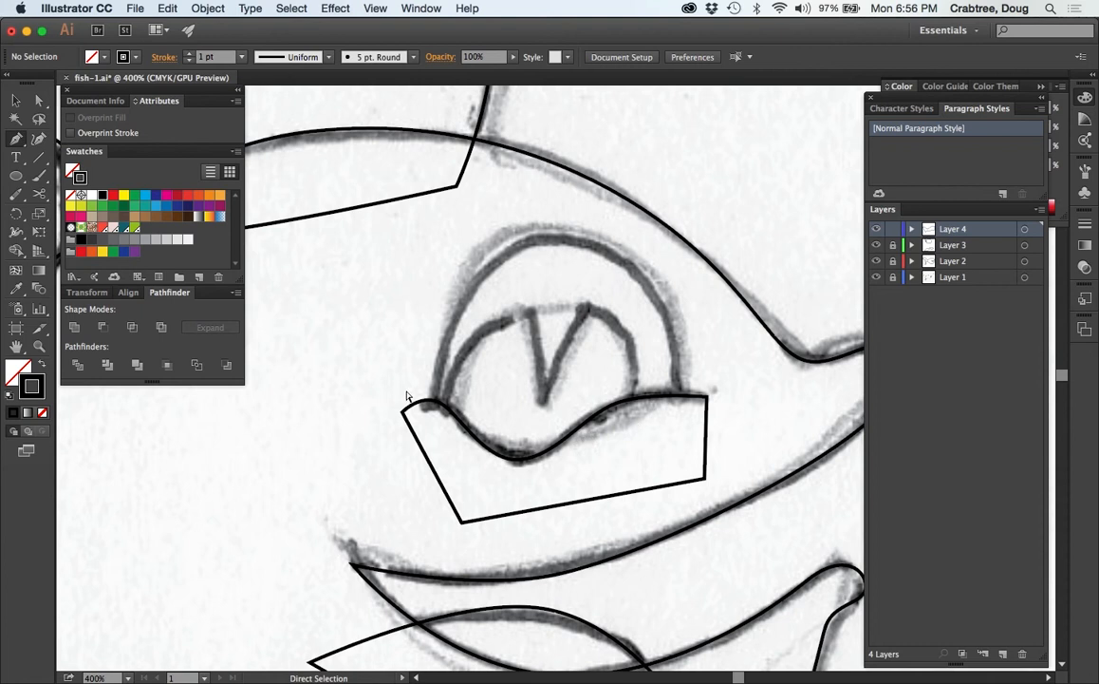
mouse_move(429, 429)
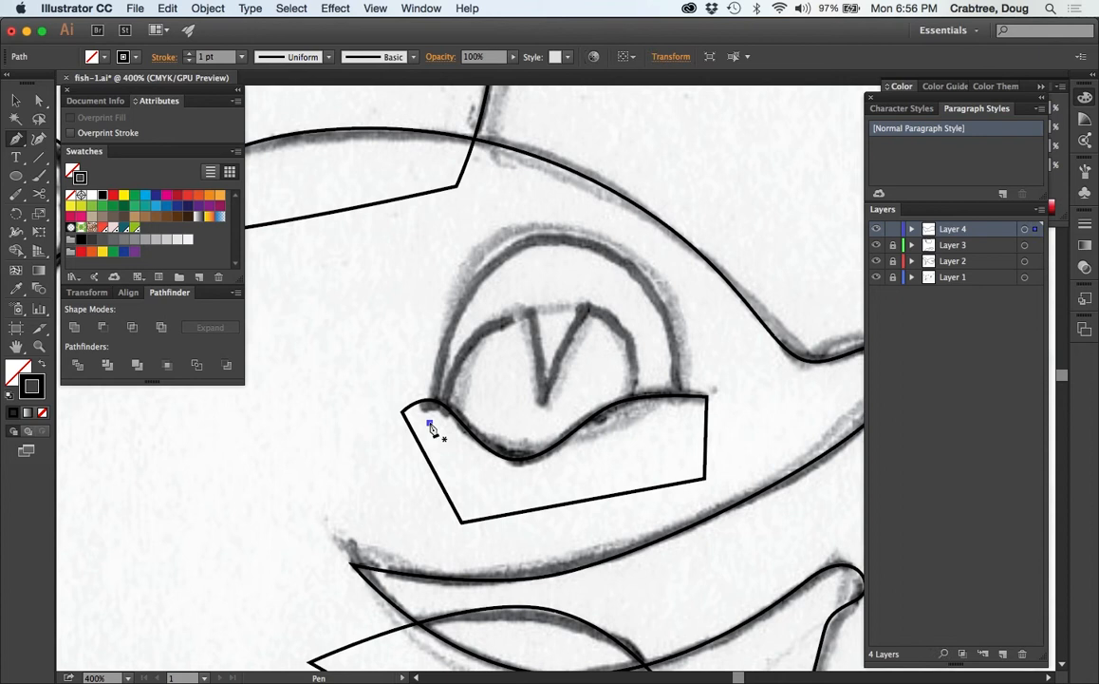
Step: Trace the upper eye arc, select both eye shapes and unite them with Pathfinder
click(471, 293)
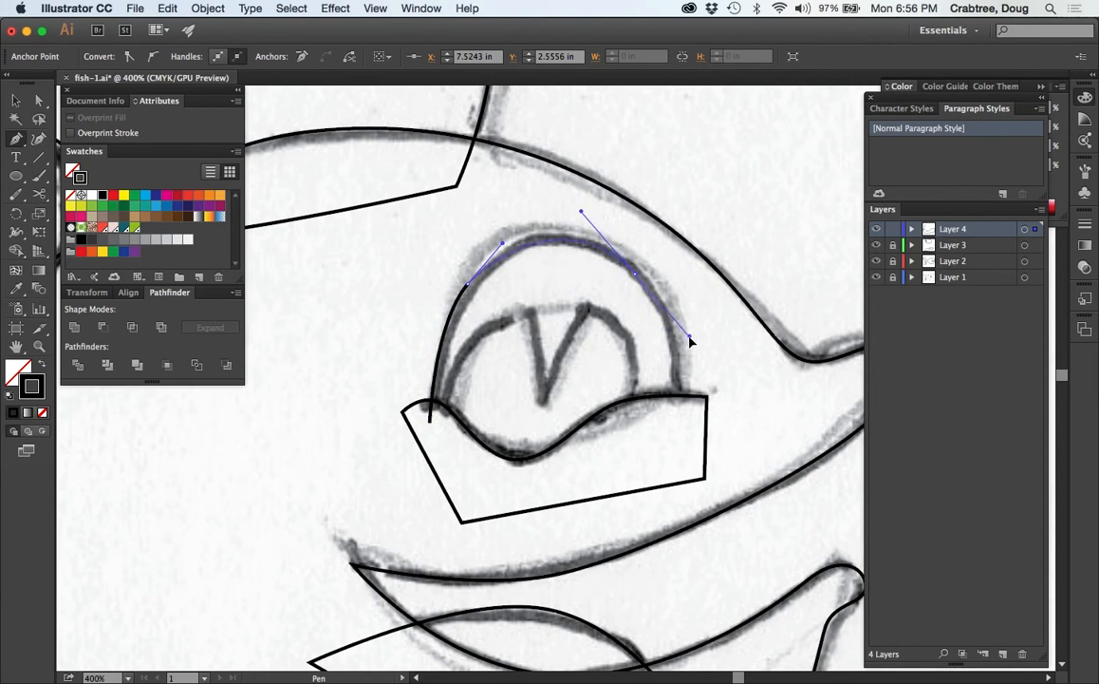
drag(691, 339, 680, 437)
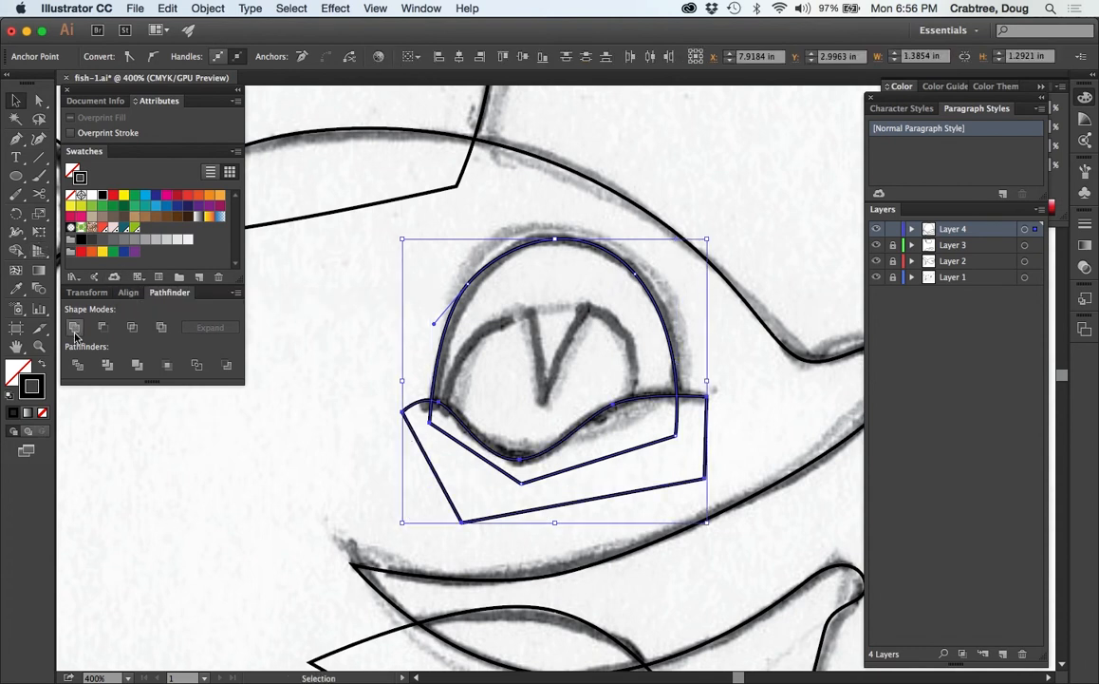
click(76, 326)
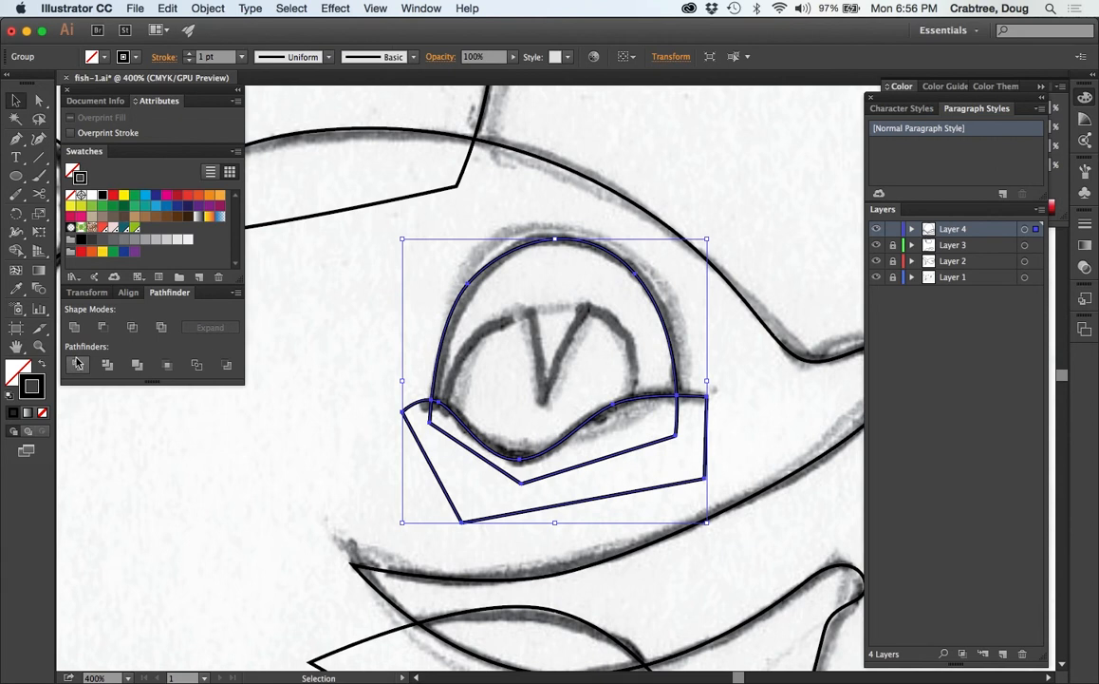
click(208, 8)
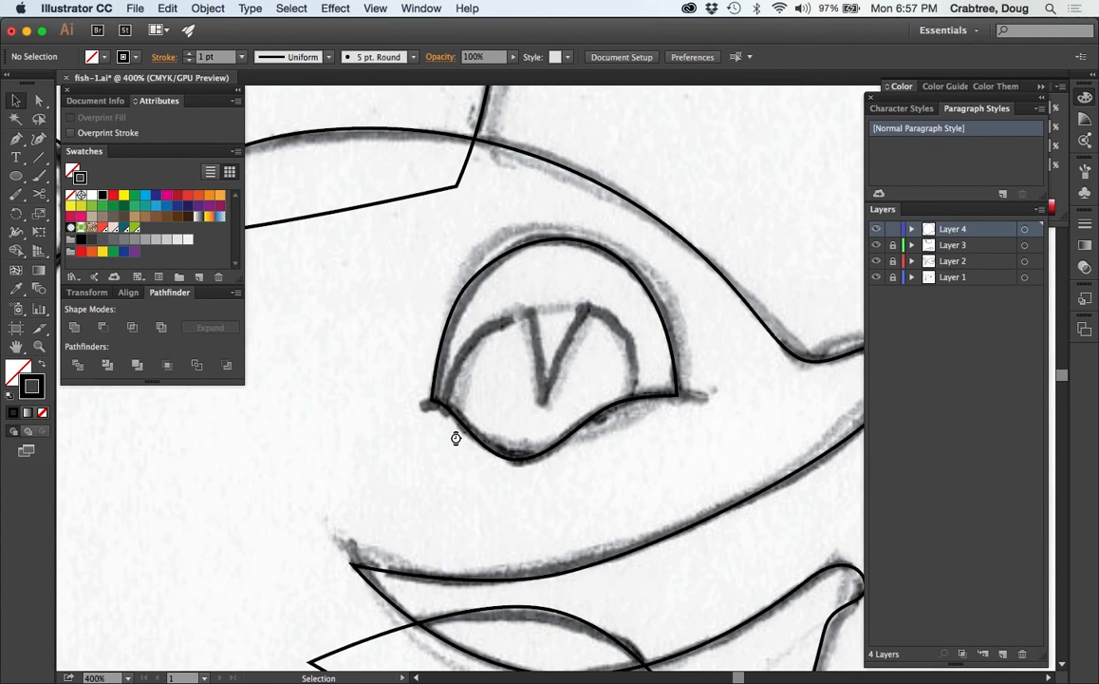
mouse_move(649, 397)
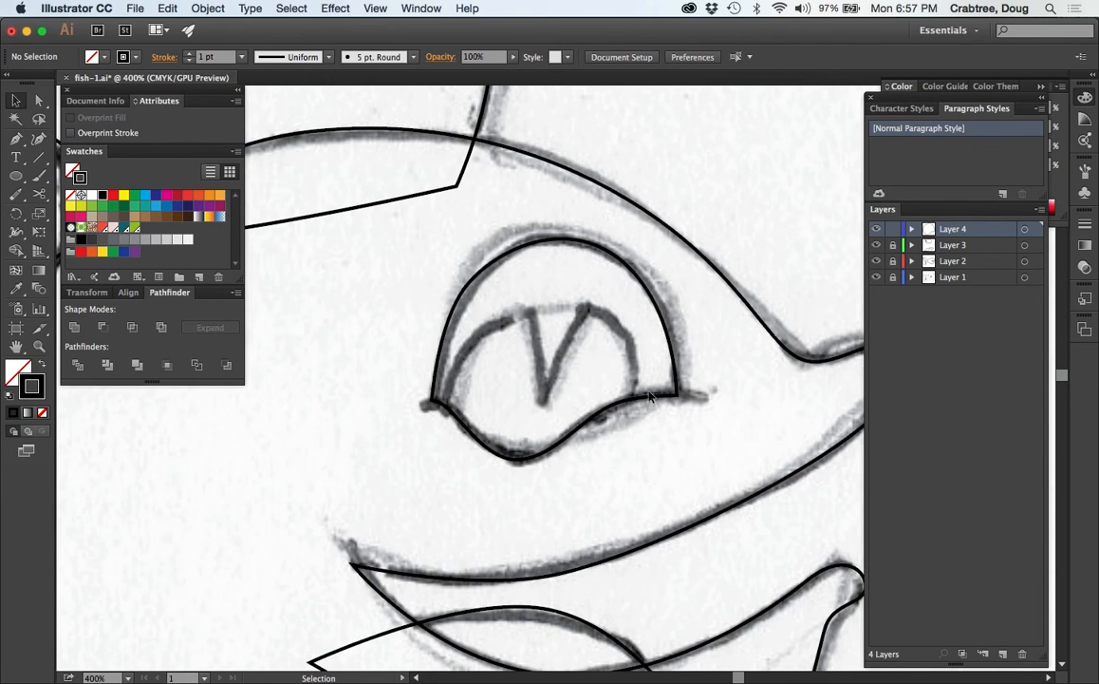
mouse_move(427, 532)
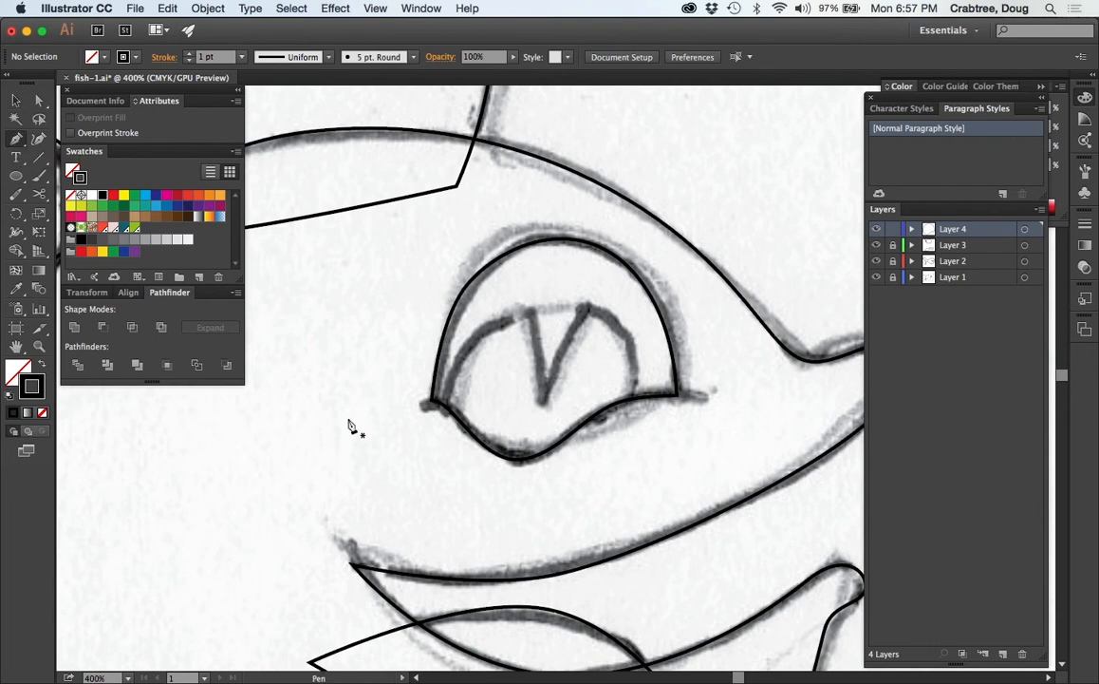
mouse_move(446, 465)
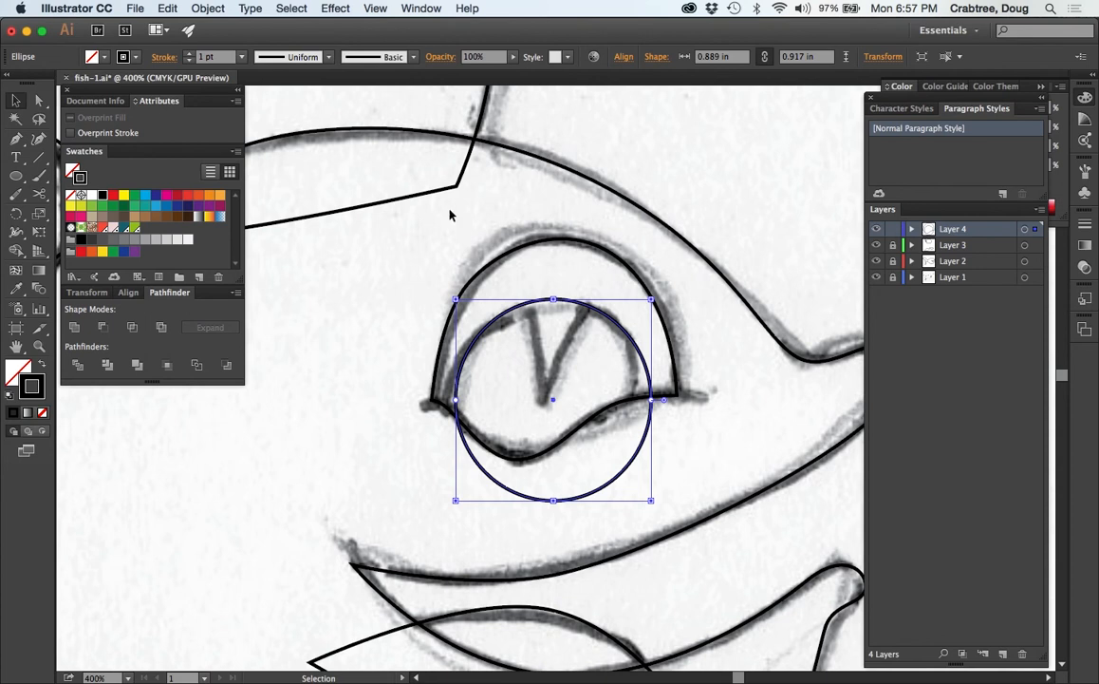
mouse_move(333, 345)
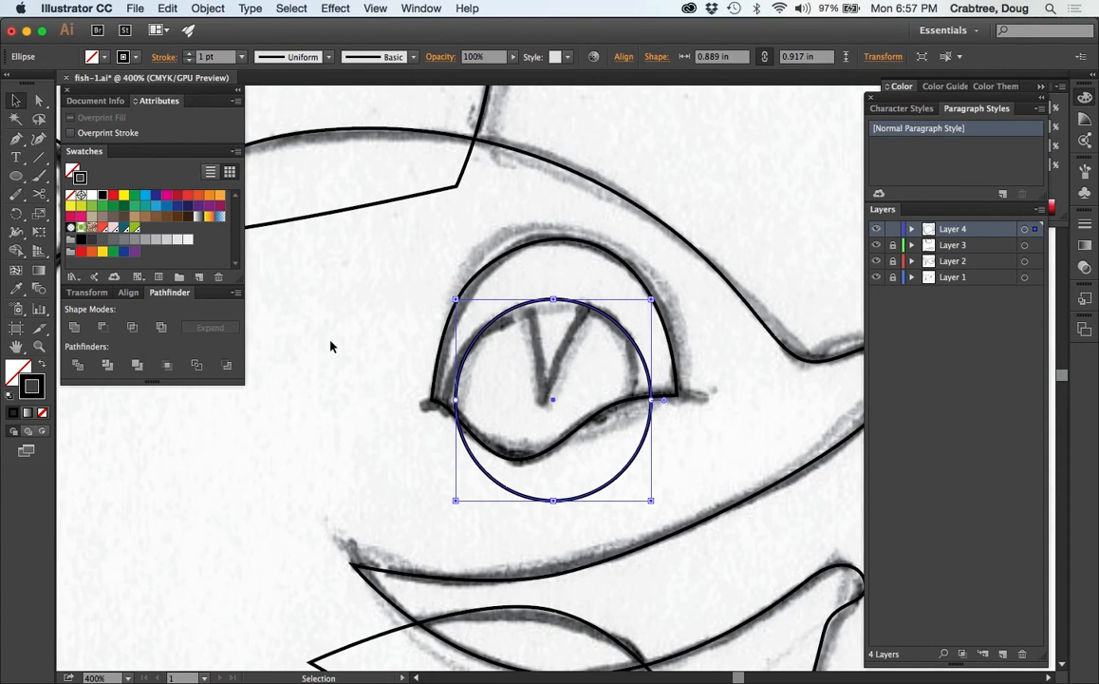
mouse_move(505, 287)
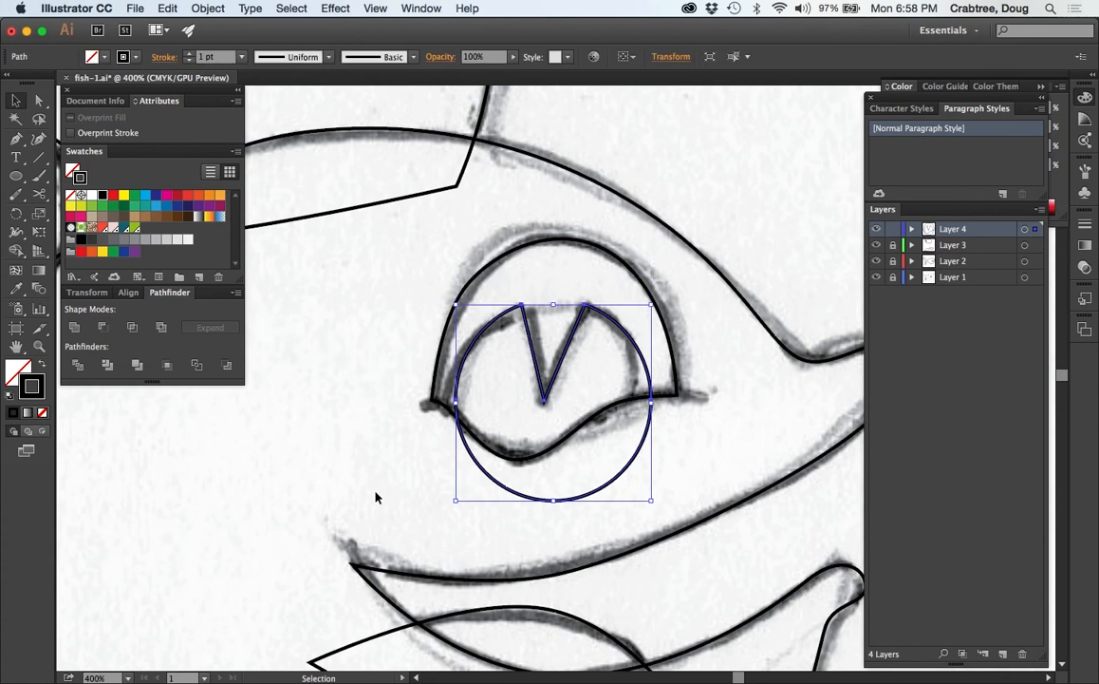
mouse_move(510, 437)
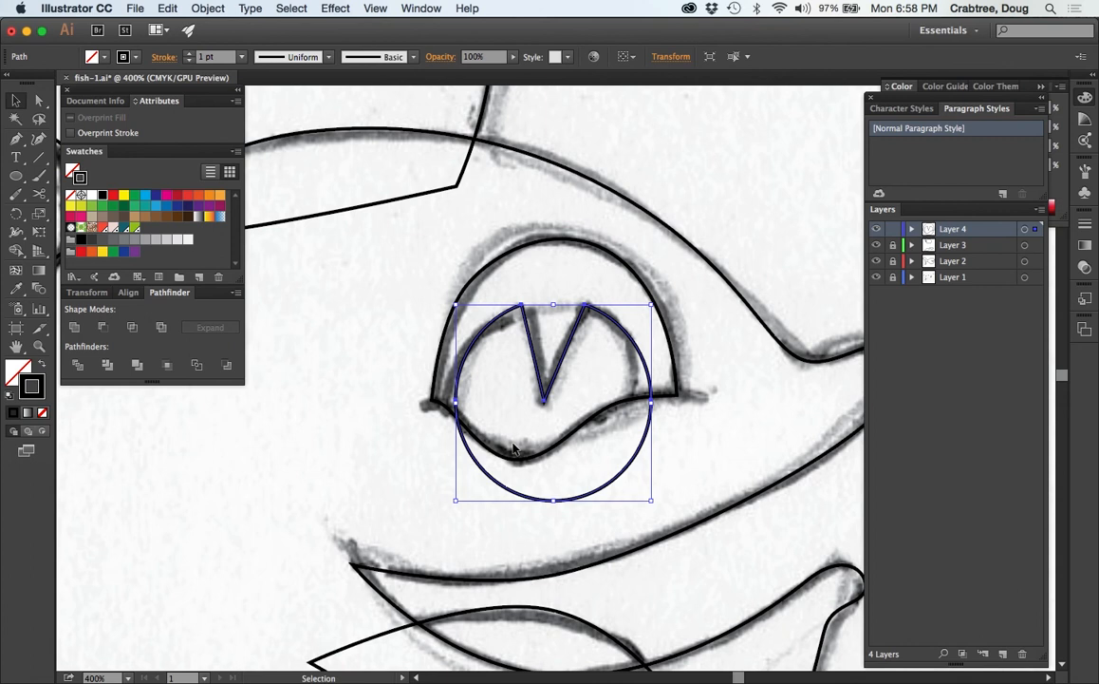
mouse_move(327, 171)
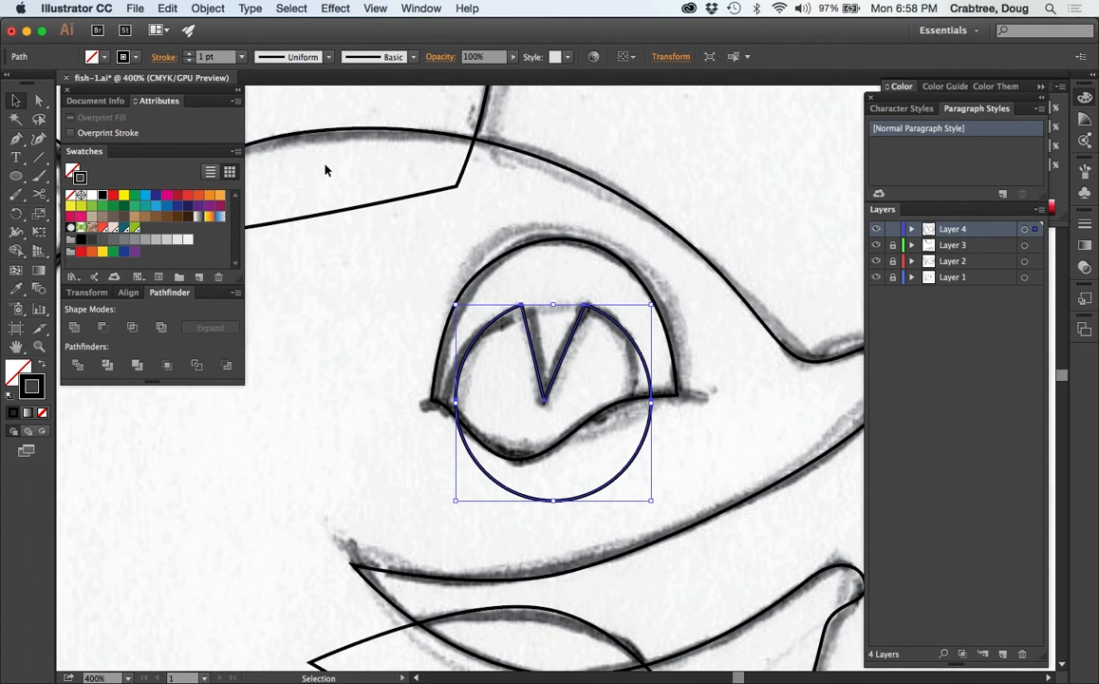
mouse_move(486, 501)
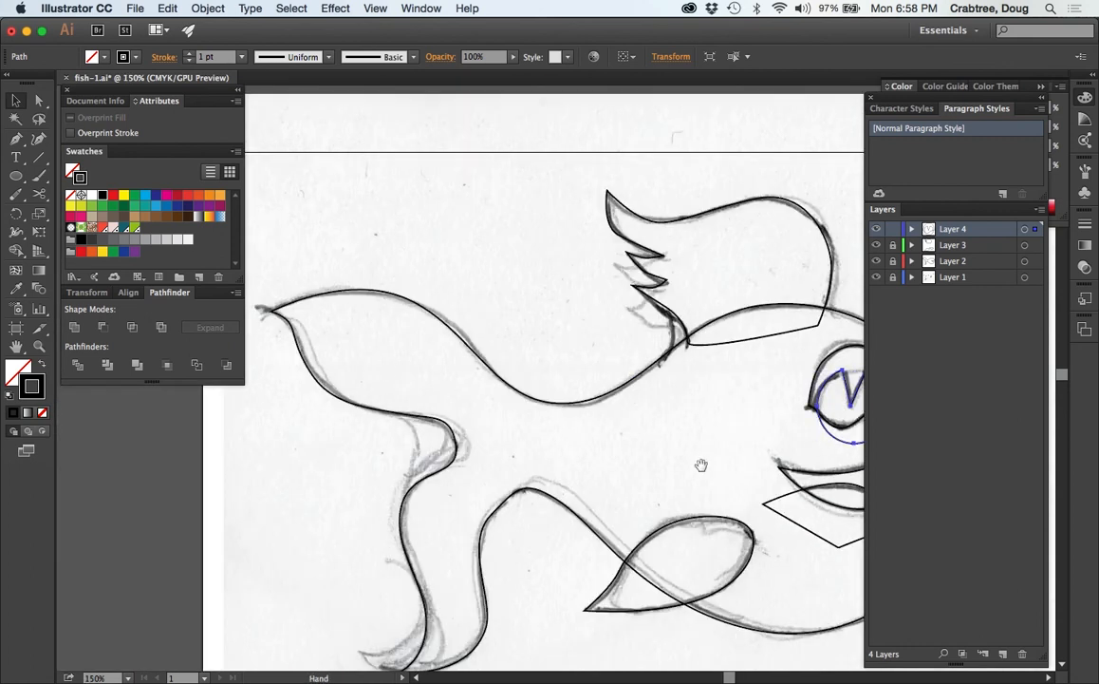
Step: Pan back out so the whole traced fish — body, fins, mouth and new eye — is in view
drag(703, 465, 631, 353)
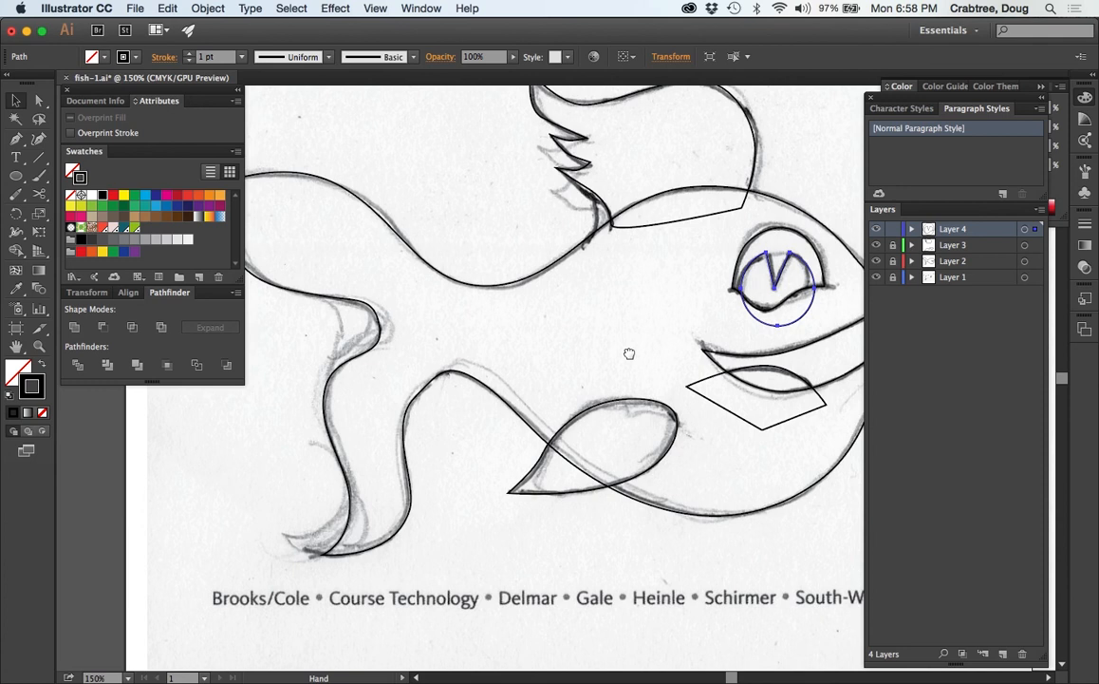